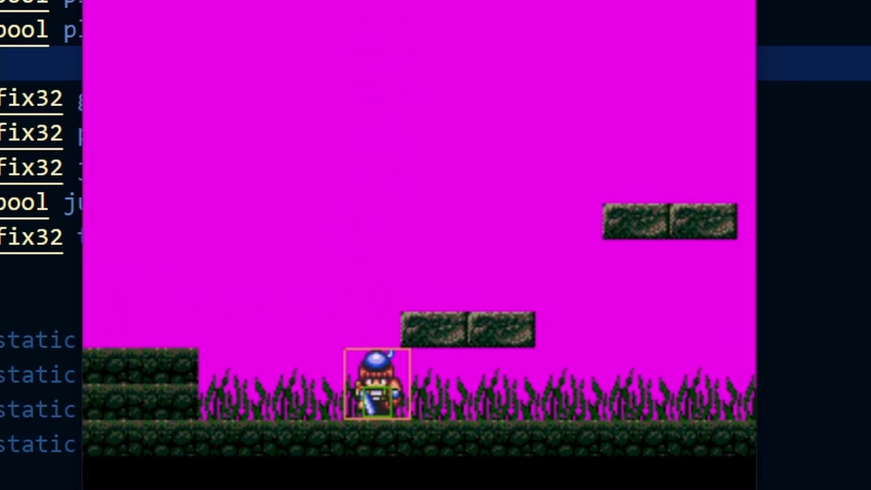
# Step: Resize the player_img sprite in resources.res from 4 4 to 6 8 and delete the old centy PNG
pyautogui.press('space')
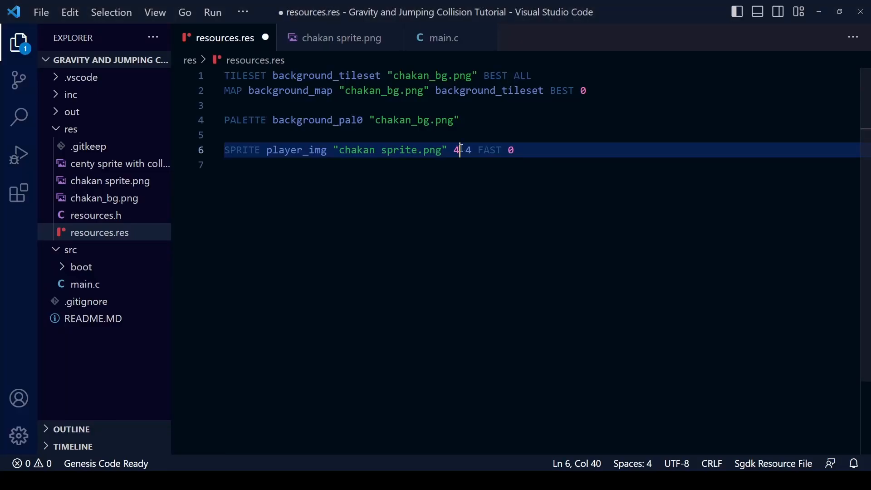
pyautogui.write('6')
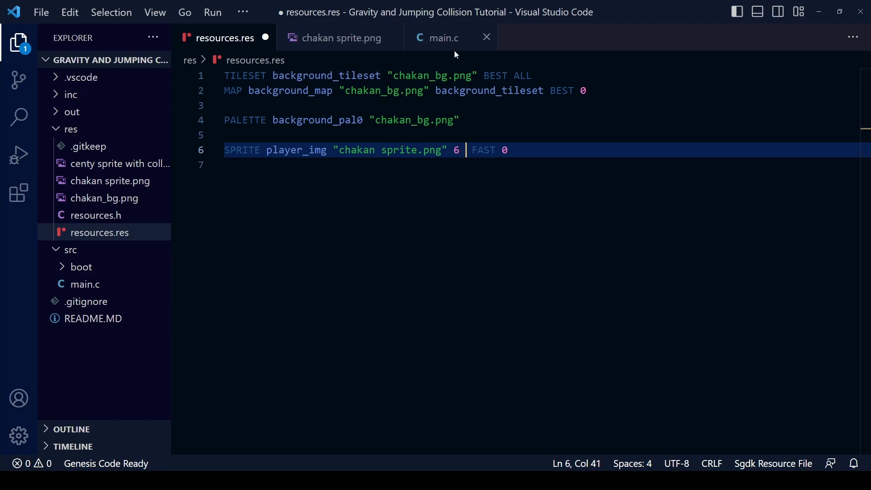
pyautogui.write('8')
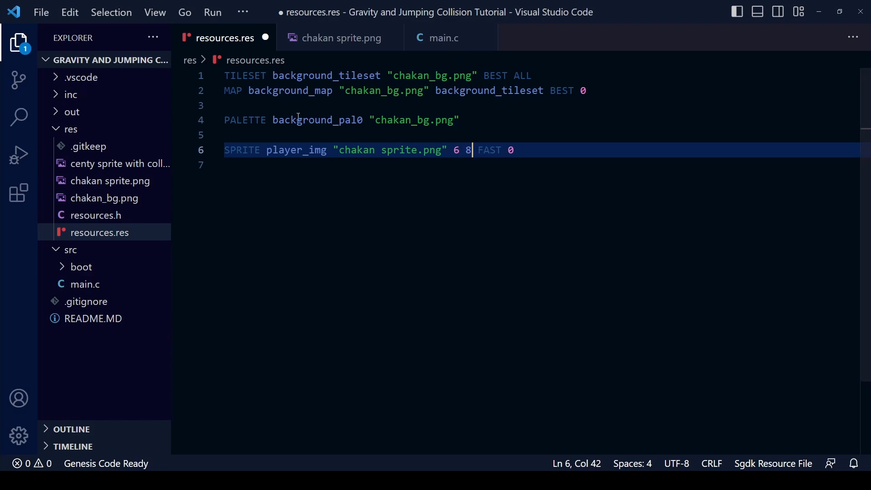
pyautogui.rightClick(118, 163)
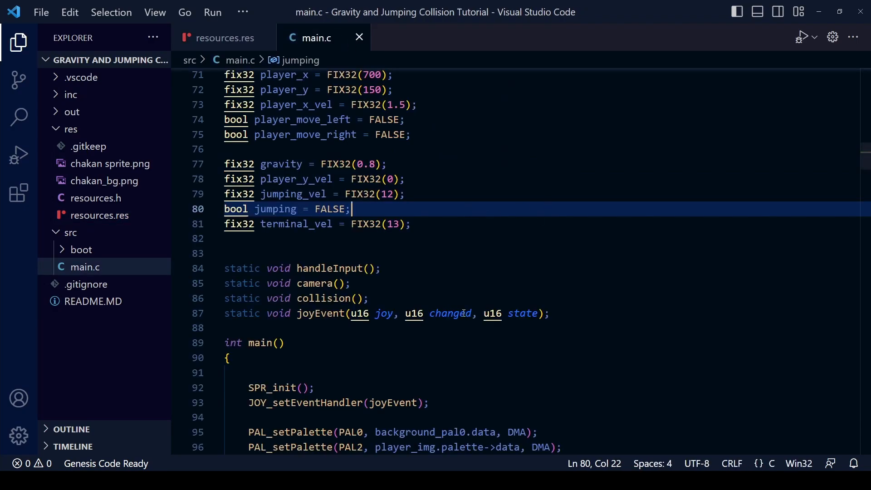
# Step: Set PLAYER_WIDTH to 48 and PLAYER_HEIGHT to 64 in main.c and save
pyautogui.scroll(3)
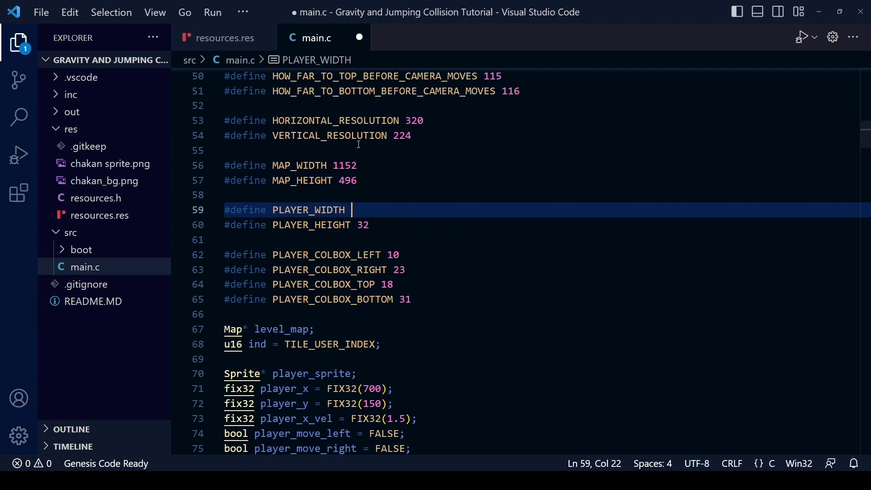
pyautogui.write('48')
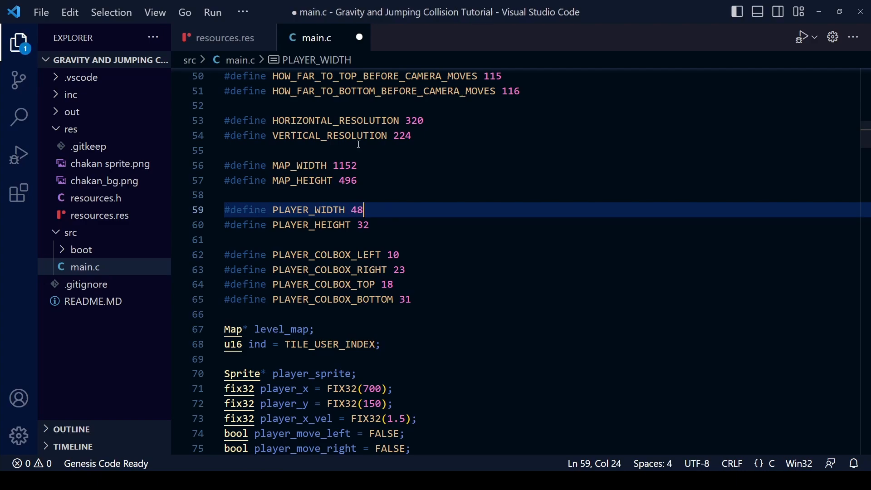
pyautogui.click(369, 224)
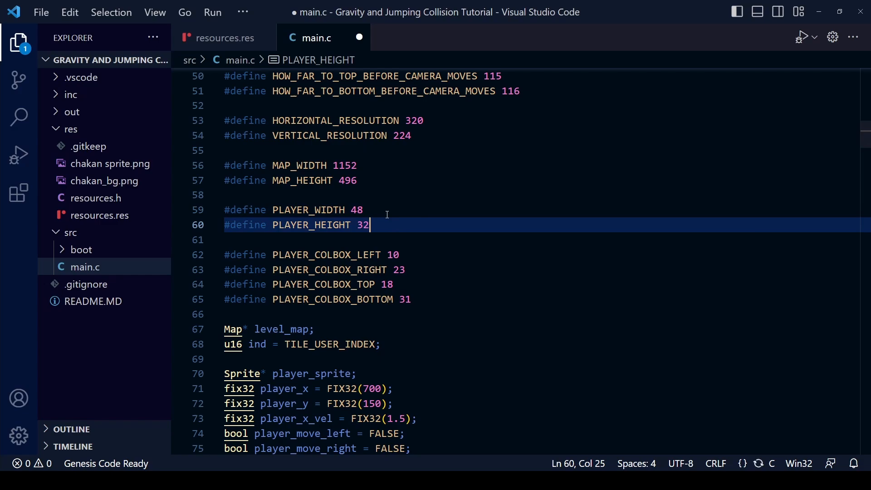
pyautogui.write('64')
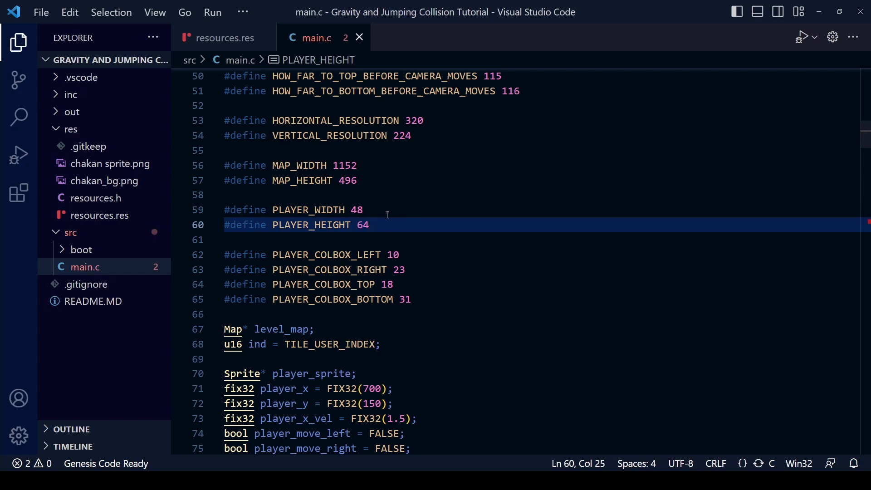
pyautogui.press('ctrl+s')
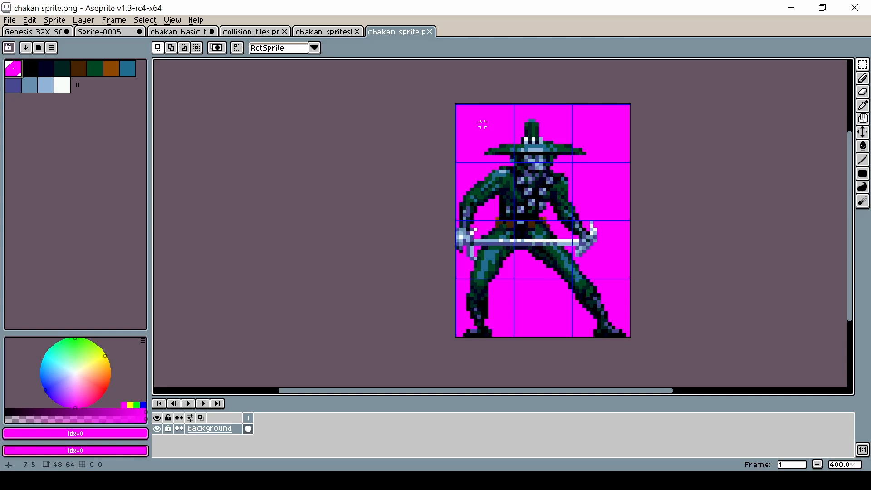
pyautogui.moveTo(475, 123)
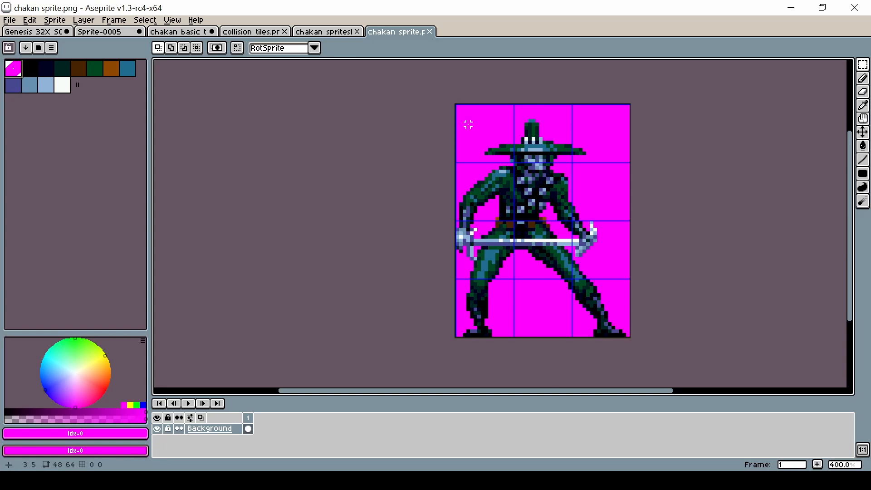
pyautogui.moveTo(463, 121)
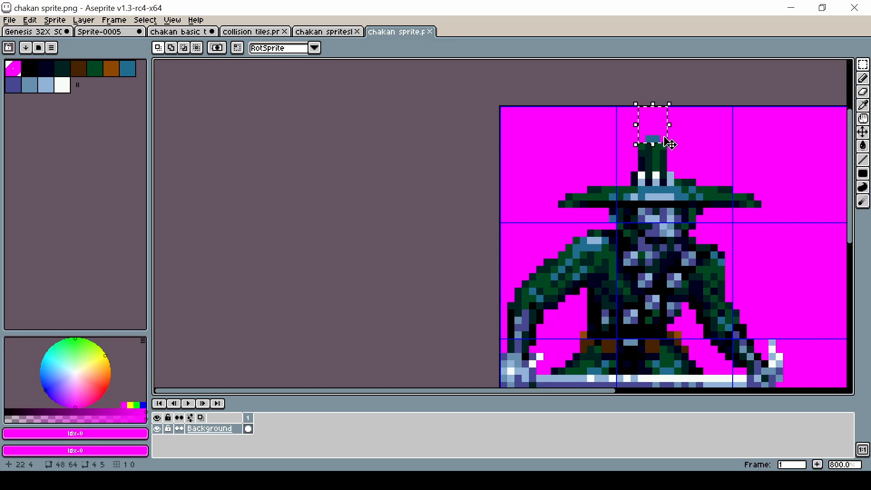
pyautogui.moveTo(670, 172)
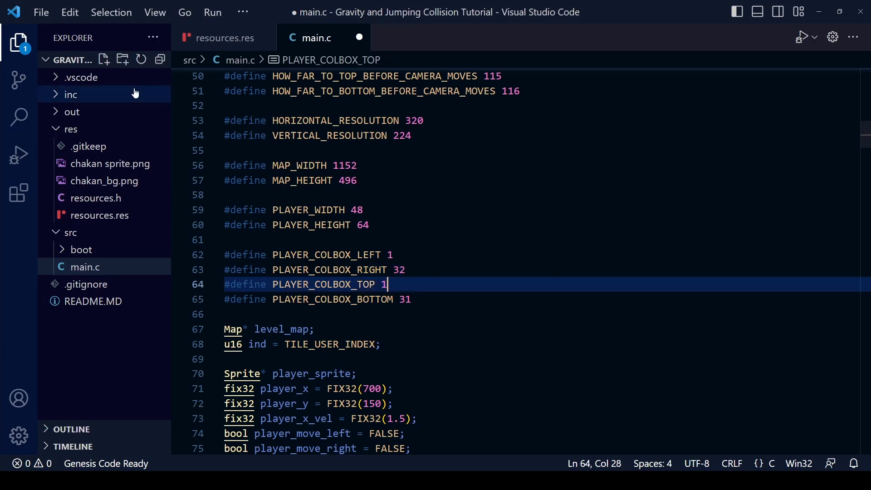
# Step: Set PLAYER_COLBOX_TOP to 5, PLAYER_COLBOX_BOTTOM to 64, and jumping_vel to FIX32(14)
pyautogui.write('5')
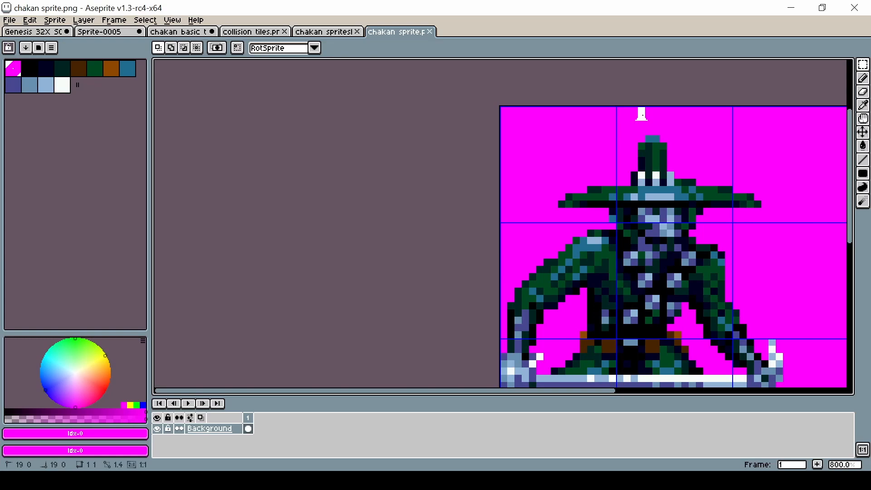
pyautogui.scroll(-3)
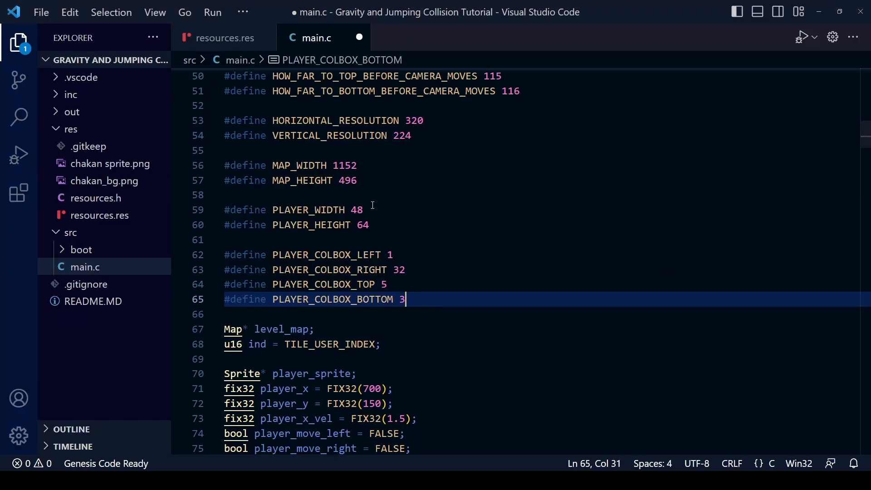
pyautogui.write('64')
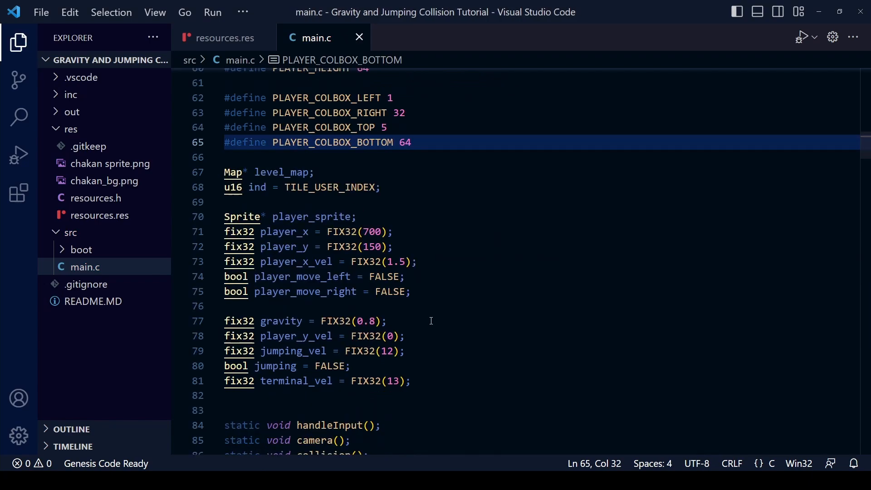
pyautogui.click(391, 351)
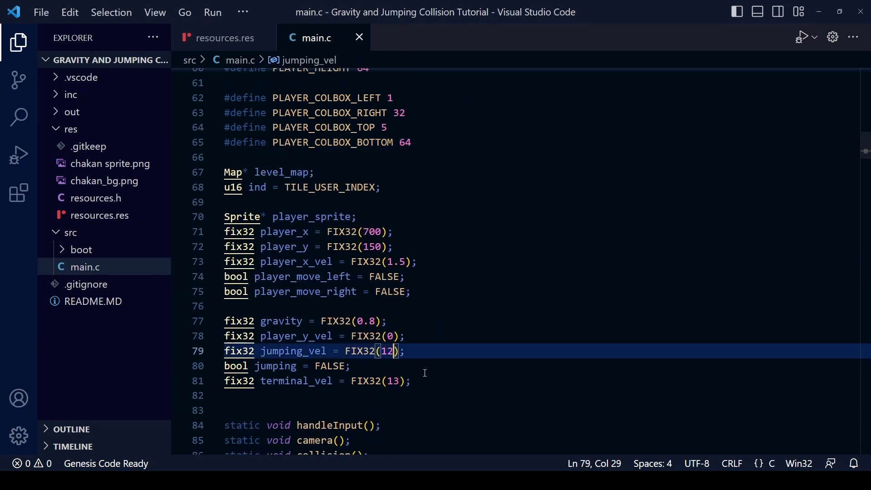
pyautogui.write('14')
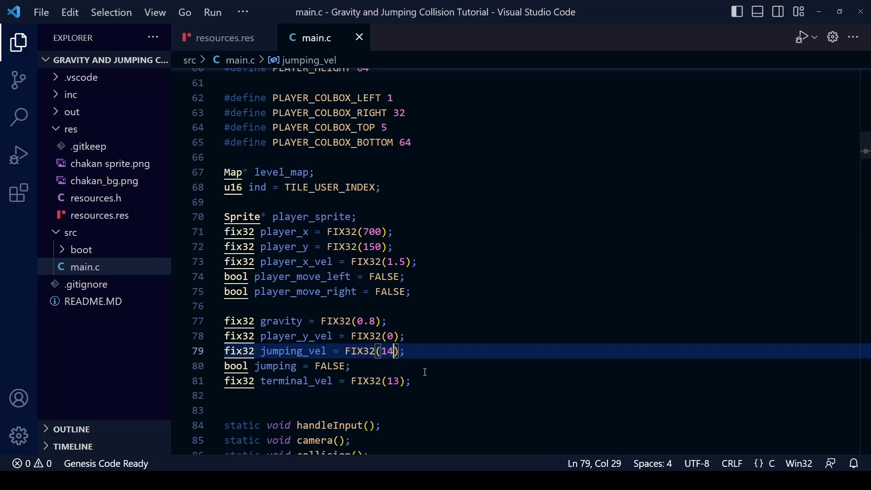
pyautogui.click(802, 37)
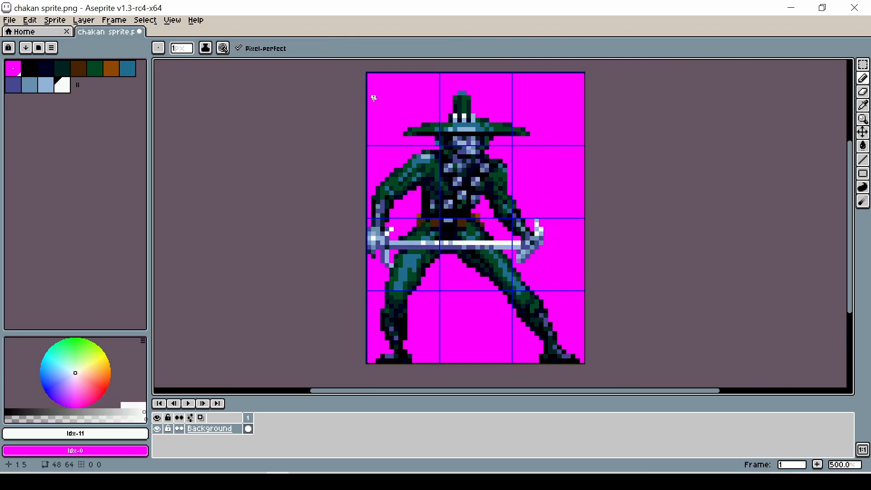
pyautogui.moveTo(373, 360)
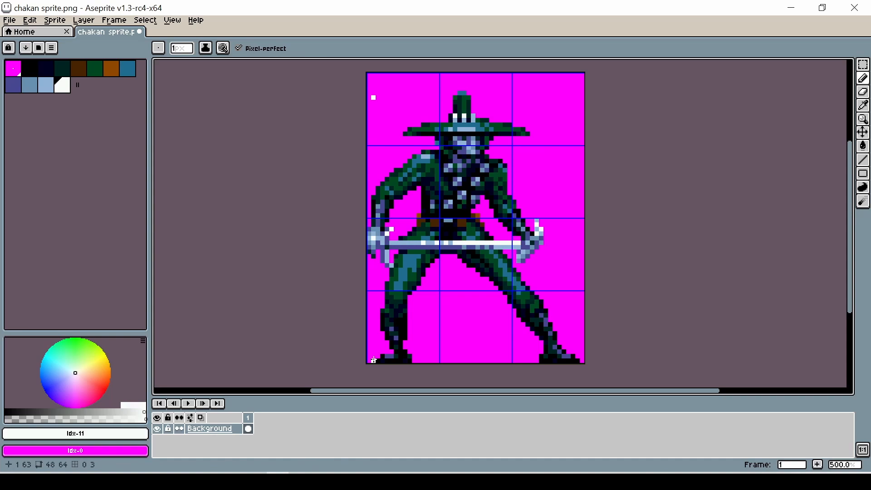
pyautogui.moveTo(373, 97)
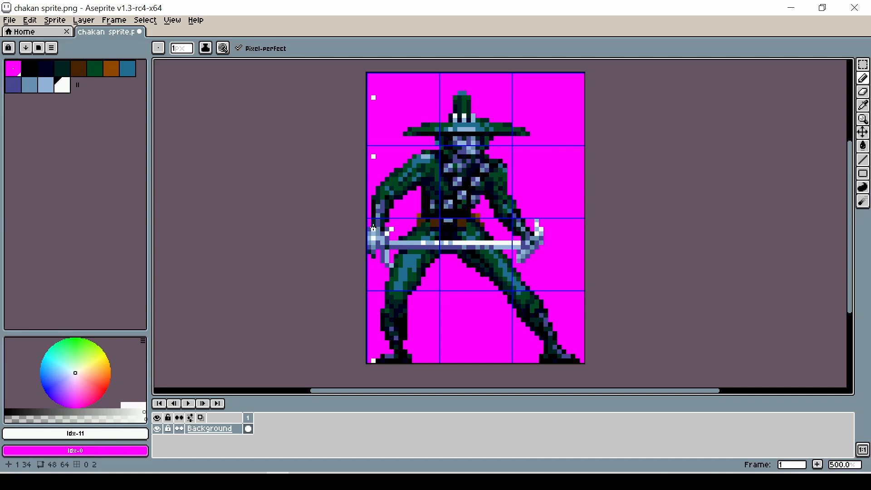
pyautogui.moveTo(377, 292)
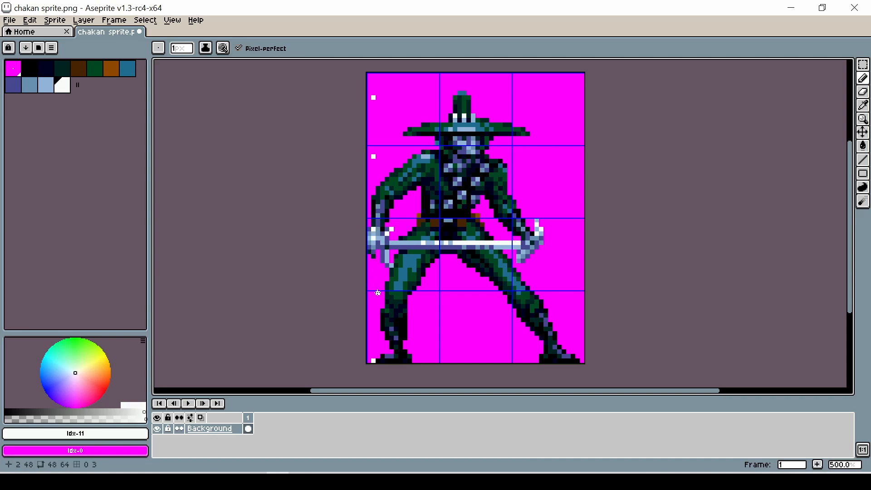
pyautogui.moveTo(373, 302)
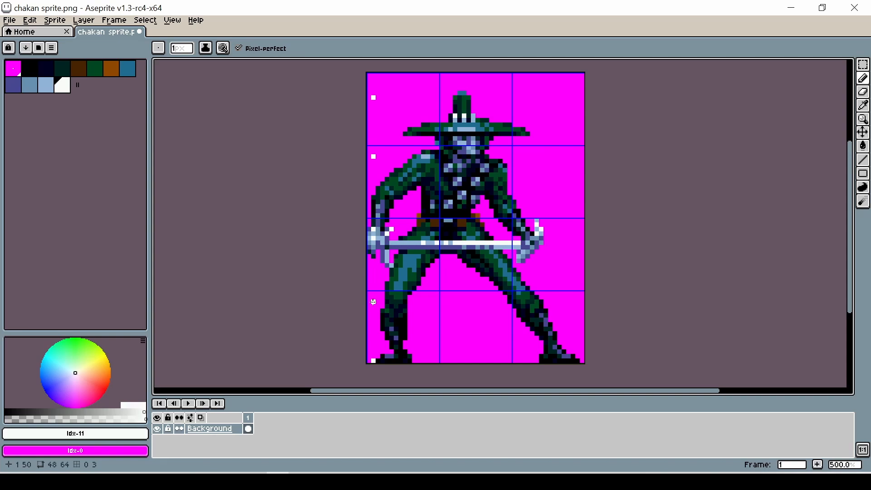
pyautogui.moveTo(567, 250)
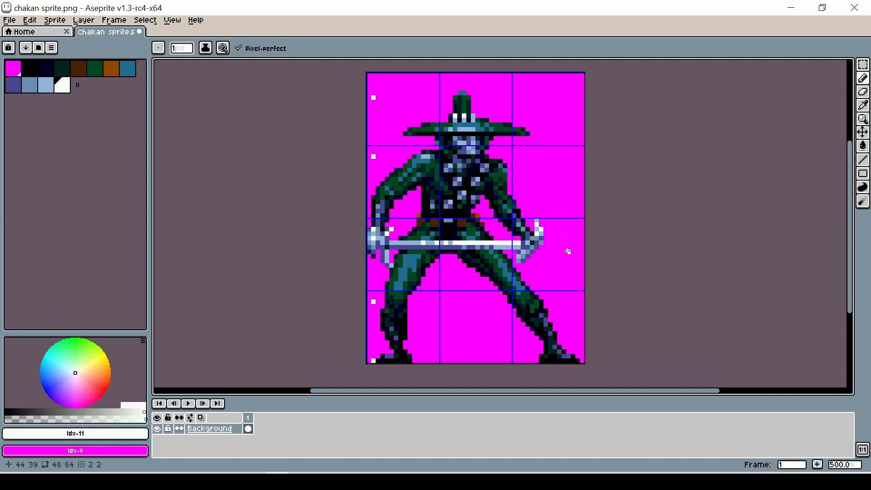
pyautogui.moveTo(568, 265)
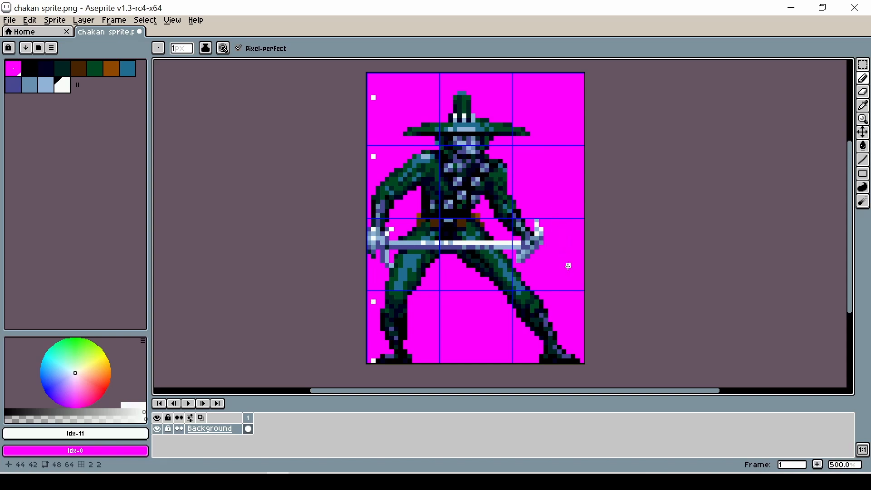
pyautogui.moveTo(521, 98)
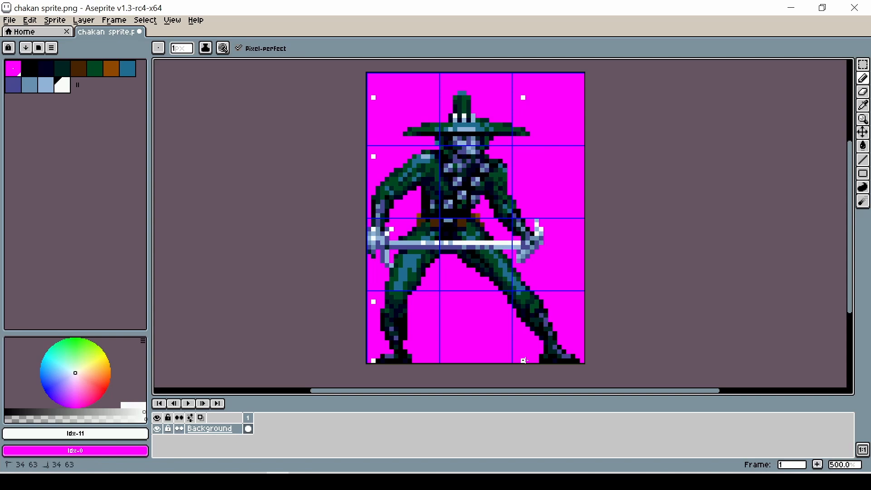
pyautogui.moveTo(523, 156)
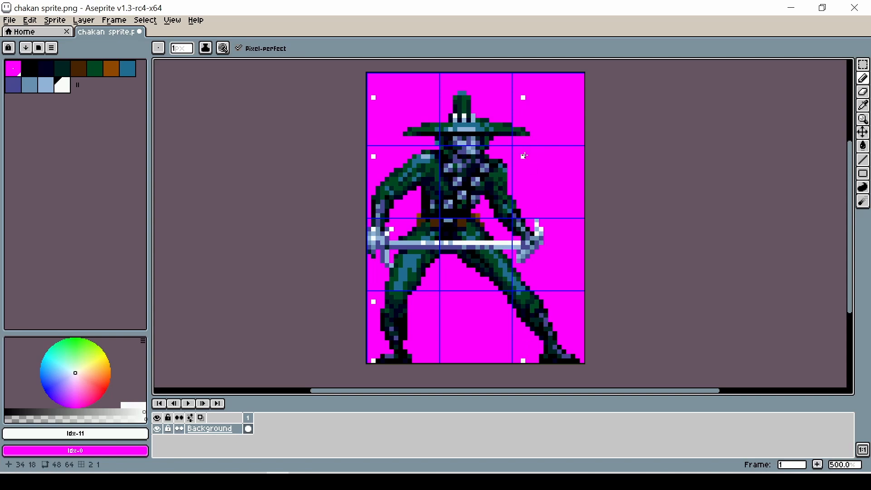
pyautogui.moveTo(526, 297)
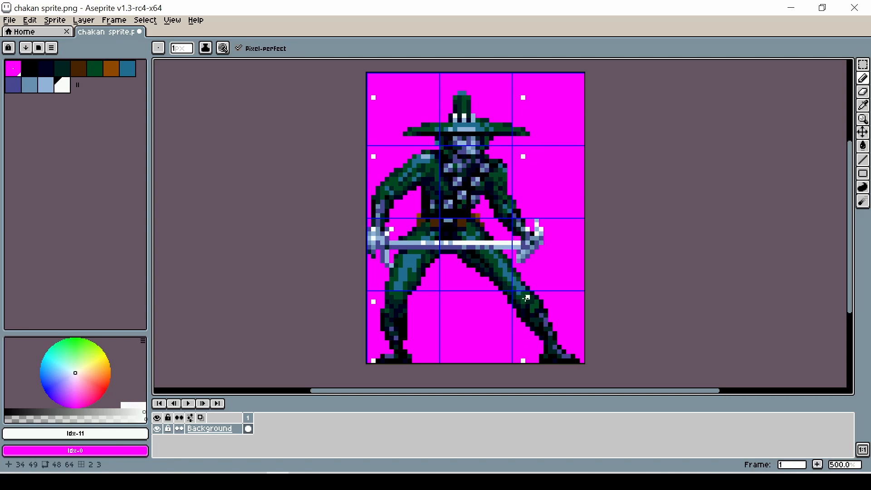
pyautogui.moveTo(400, 117)
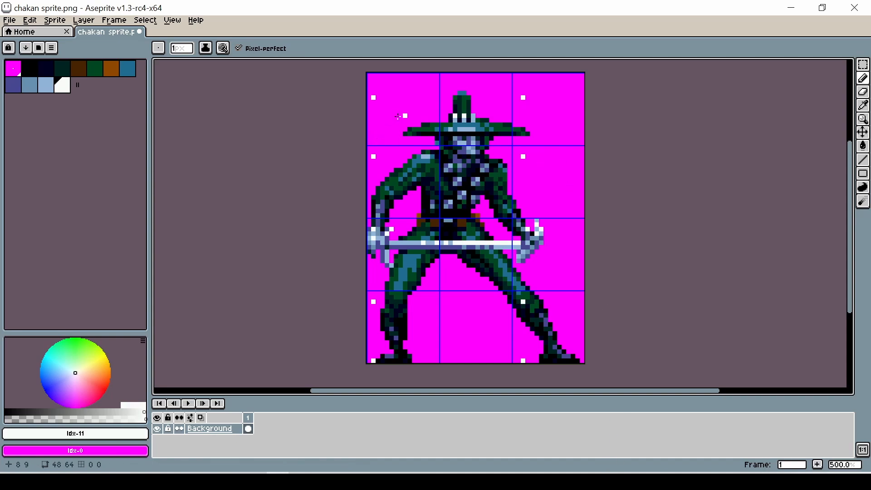
pyautogui.moveTo(454, 77)
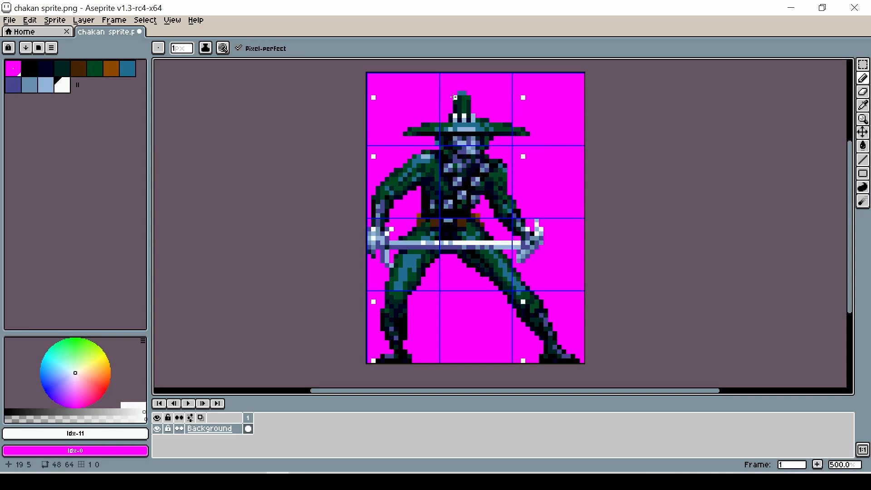
pyautogui.moveTo(459, 360)
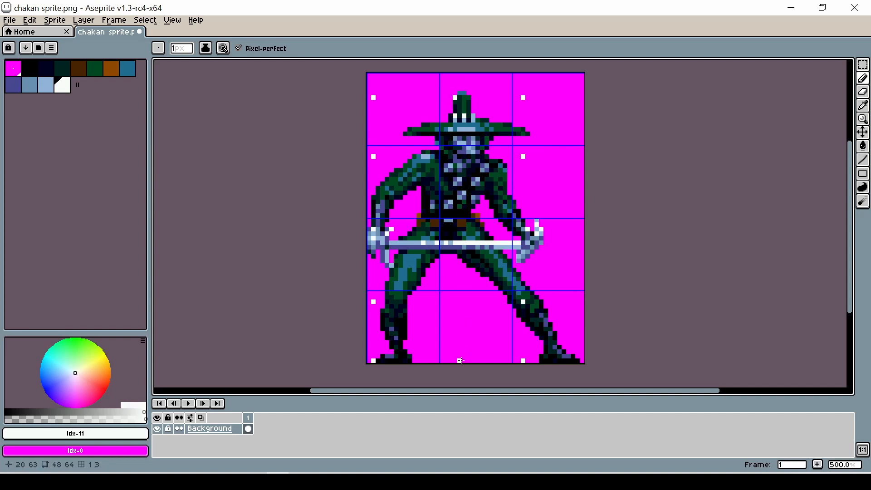
pyautogui.moveTo(488, 313)
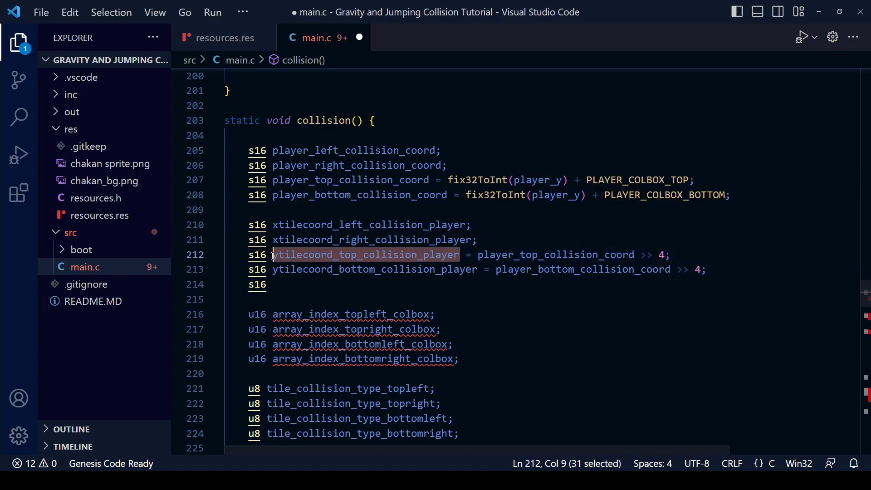
# Step: Add 'ytilecoord_middle_collision_player = ytilecoord_top_collision_player + 2;' to collision()
pyautogui.write('ytilecoord_top_collision_player')
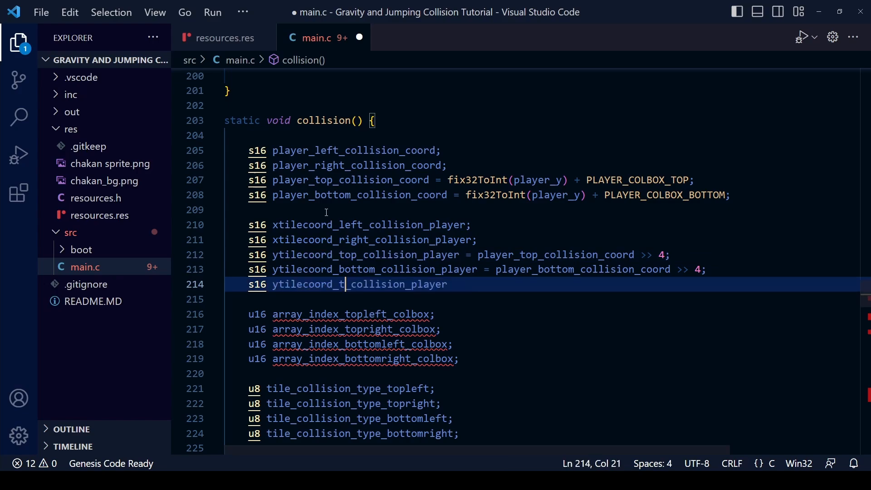
pyautogui.write('iddle')
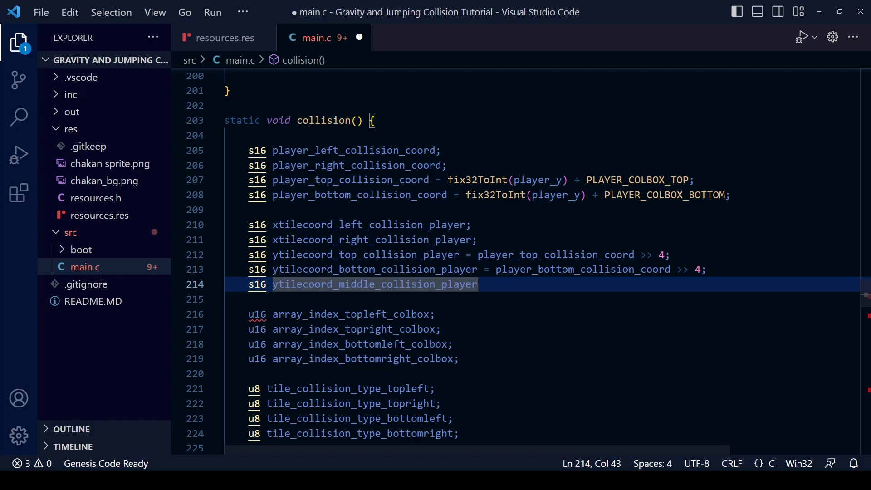
pyautogui.write('= ytilecoord_top_collision_player')
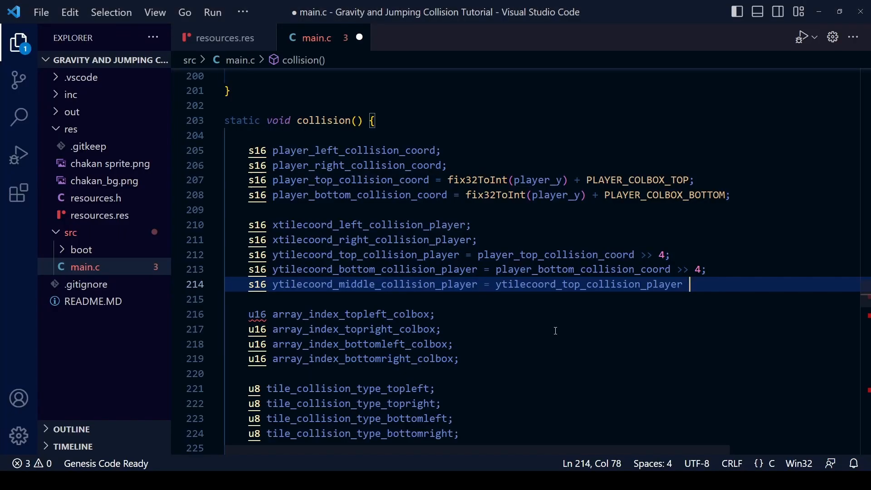
pyautogui.scroll(3)
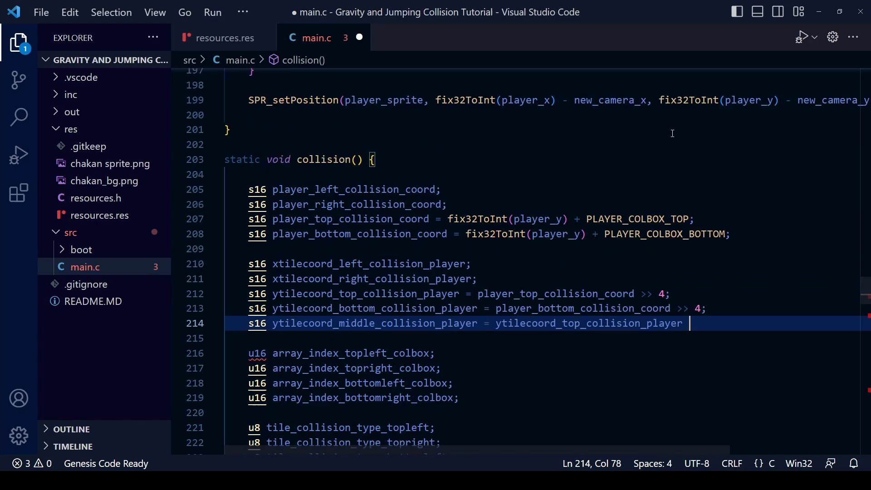
pyautogui.write('+ 2')
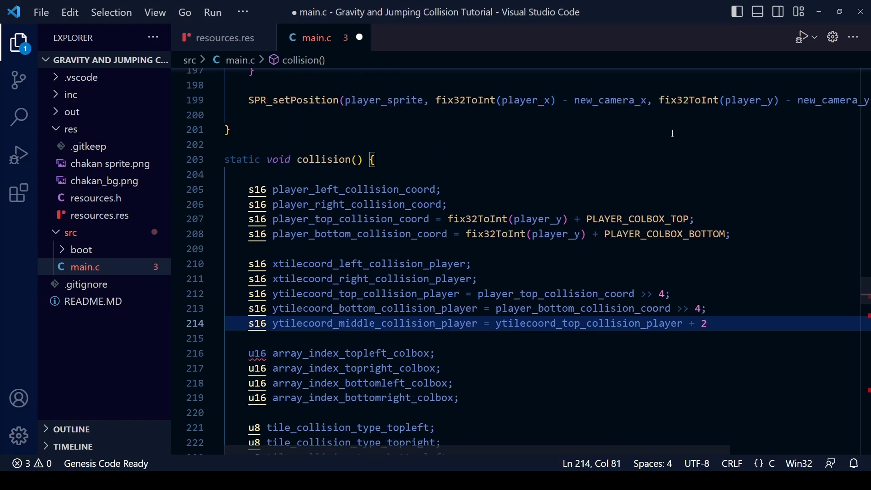
pyautogui.write(';')
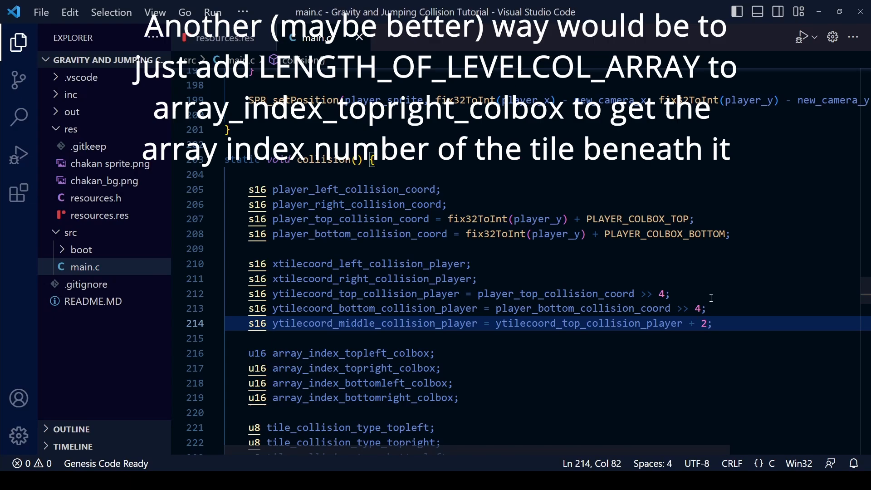
pyautogui.scroll(-3)
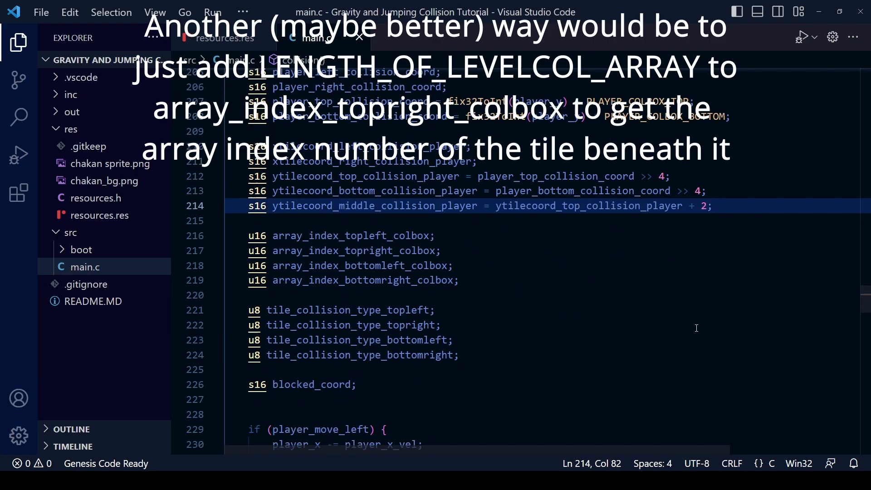
pyautogui.scroll(-3)
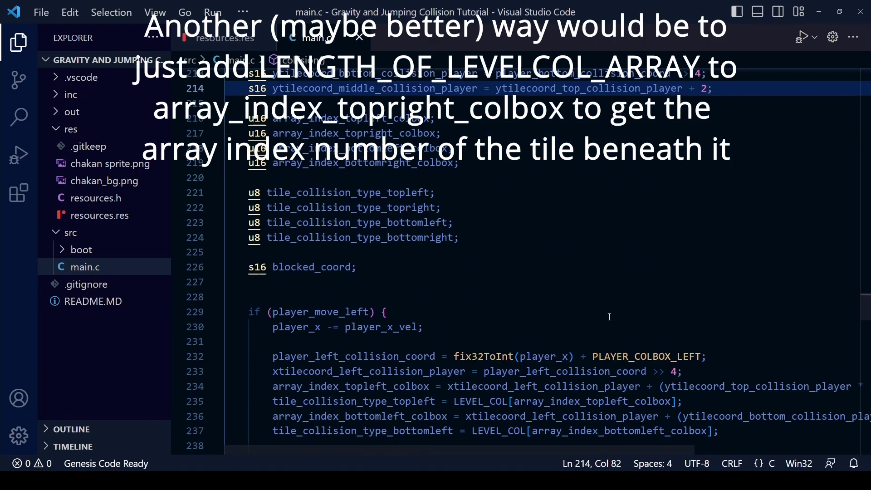
pyautogui.scroll(-3)
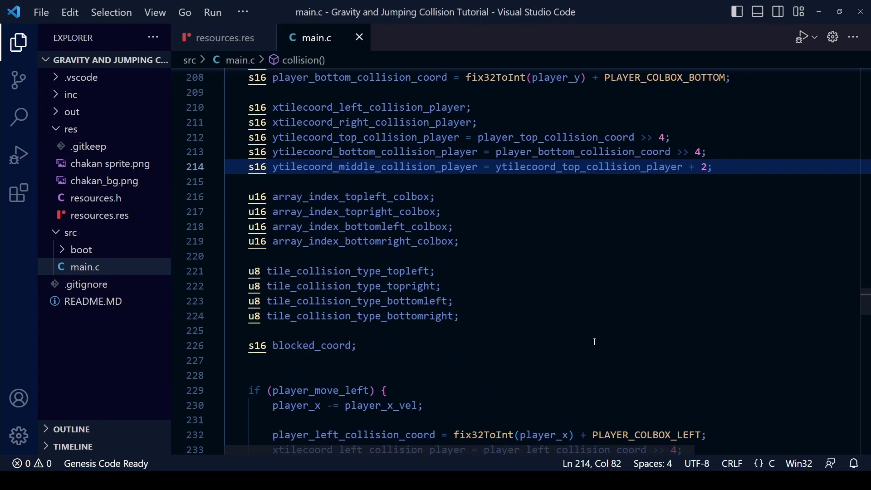
pyautogui.moveTo(539, 344)
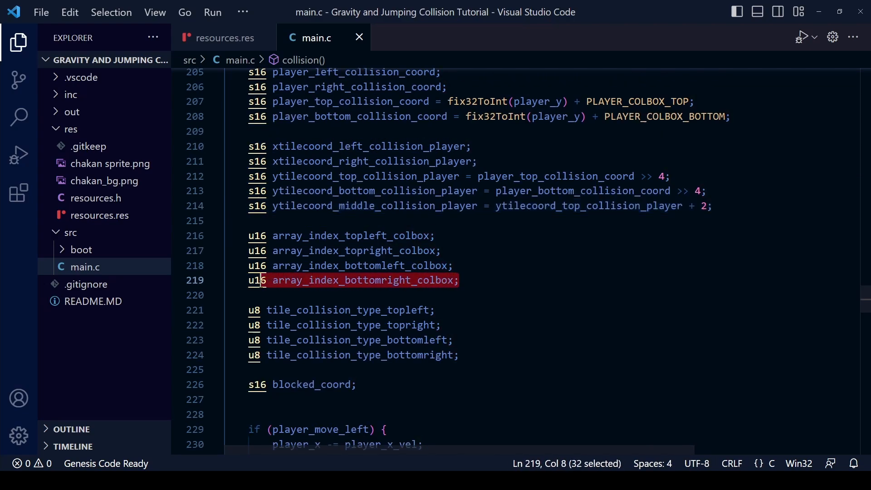
# Step: Declare u16 array_index_midright_colbox and u8 tile_collision_type_midright after the bottom-right index
pyautogui.click(470, 279)
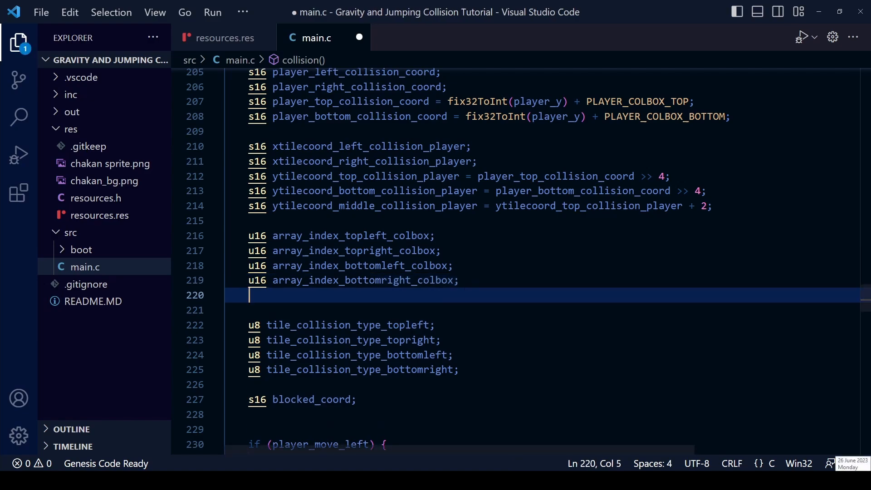
pyautogui.write('u16')
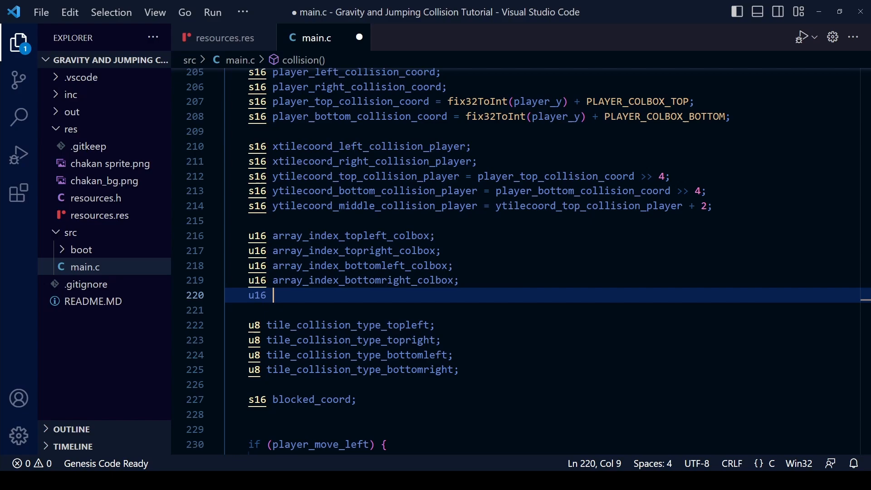
pyautogui.write('array_index_midright_colbox;')
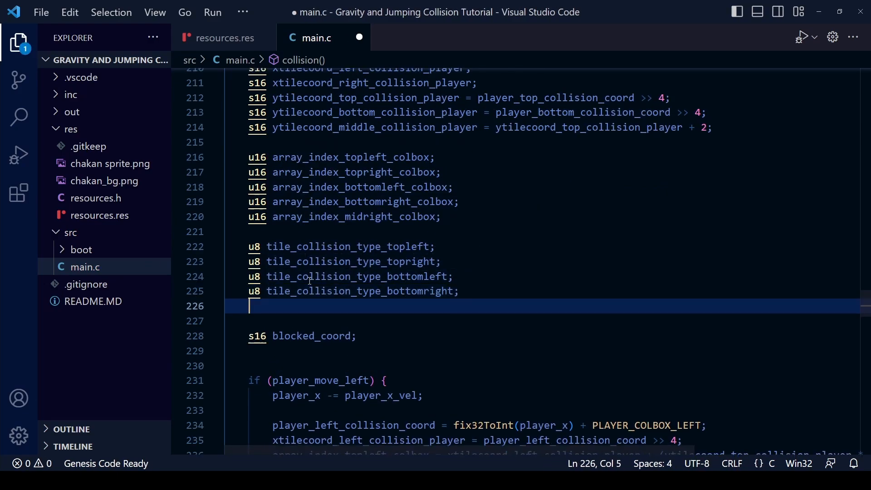
pyautogui.write('u8')
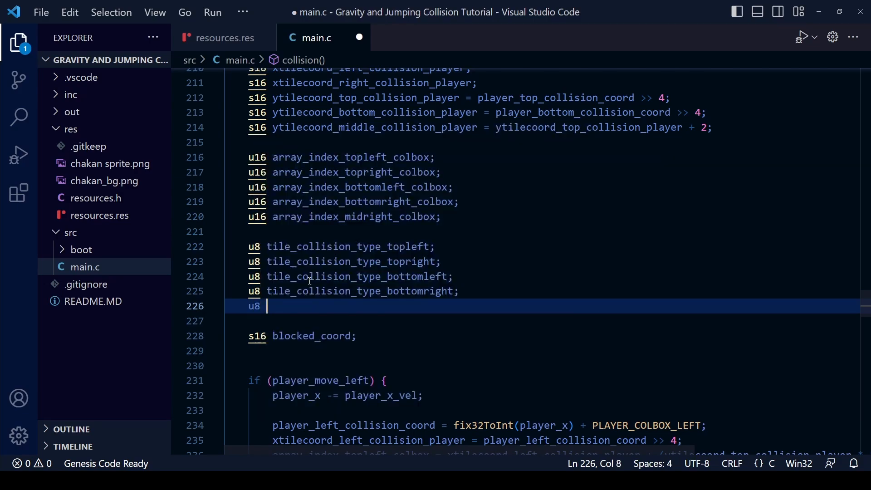
pyautogui.write('tile_collision_type_midright;')
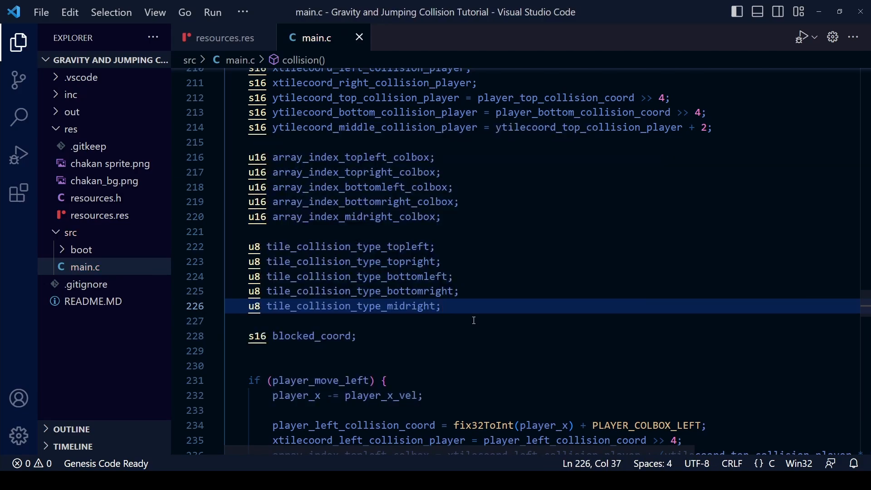
pyautogui.moveTo(487, 299)
pyautogui.write('tile_collision_type_midright = LEVEL_COL[array_index_midright_colbox];')
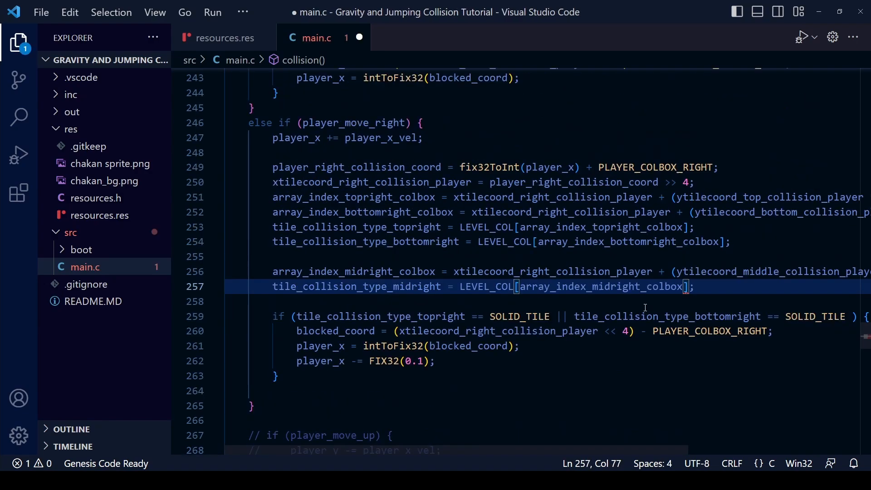
# Step: Save main.c and extend the move-right blocking condition with the mid-right tile check
pyautogui.press('ctrl+s')
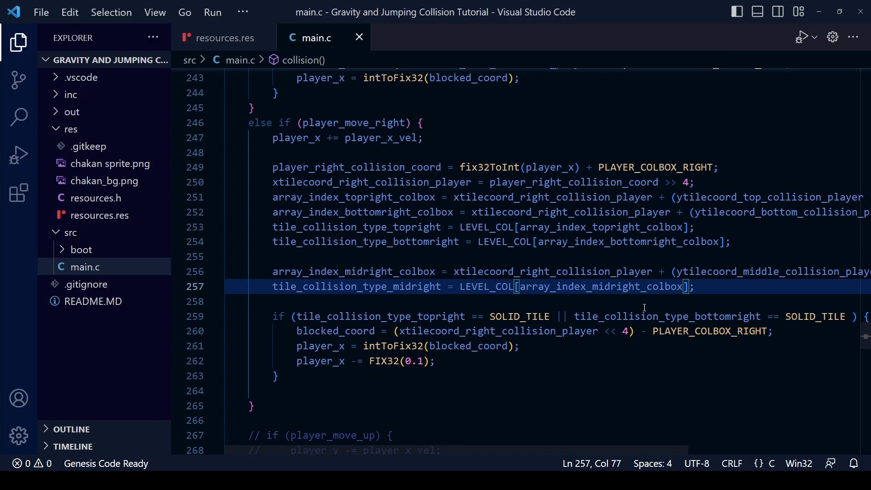
pyautogui.moveTo(654, 347)
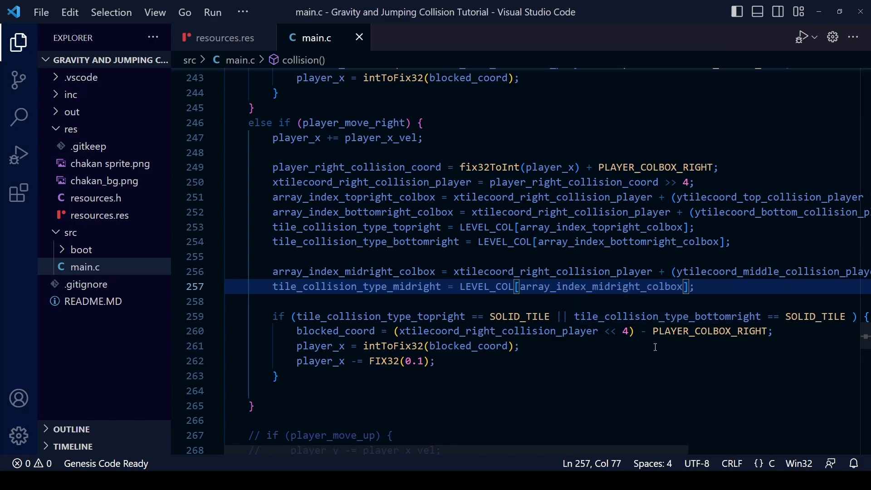
pyautogui.moveTo(635, 349)
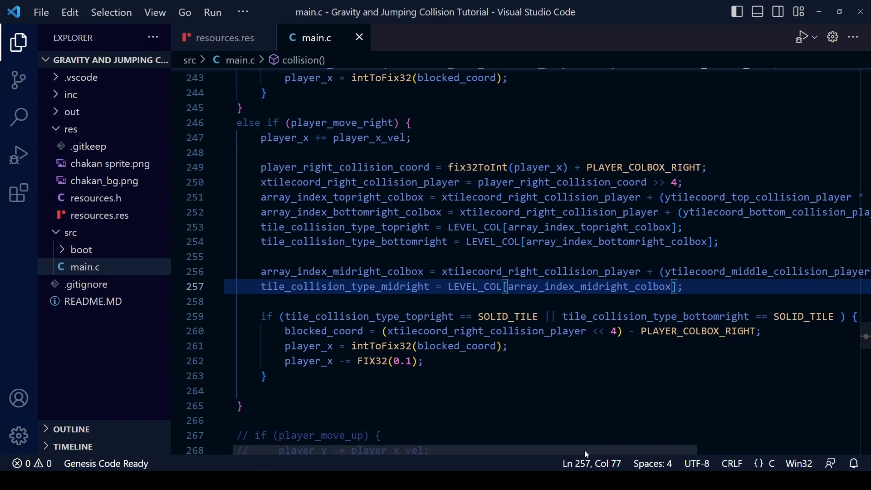
pyautogui.hscroll(3)
pyautogui.write('|| tile_collision_type_bottomright == SOLID_TILE ')
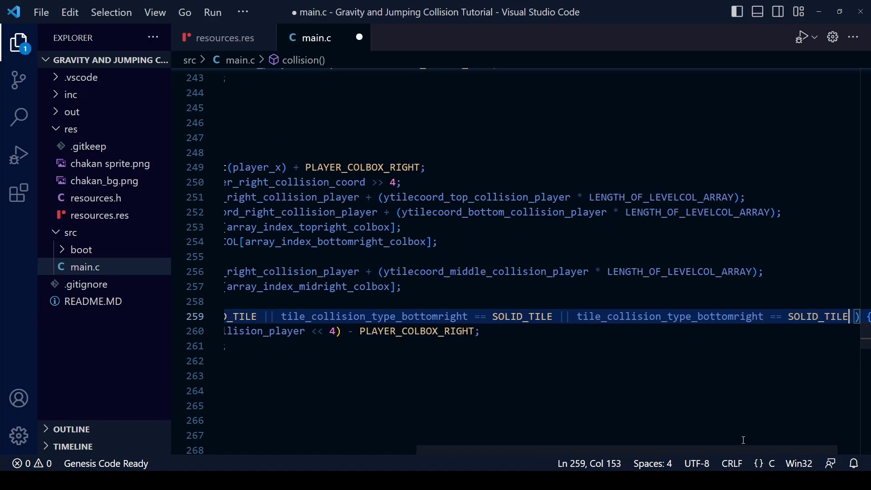
pyautogui.hscroll(-3)
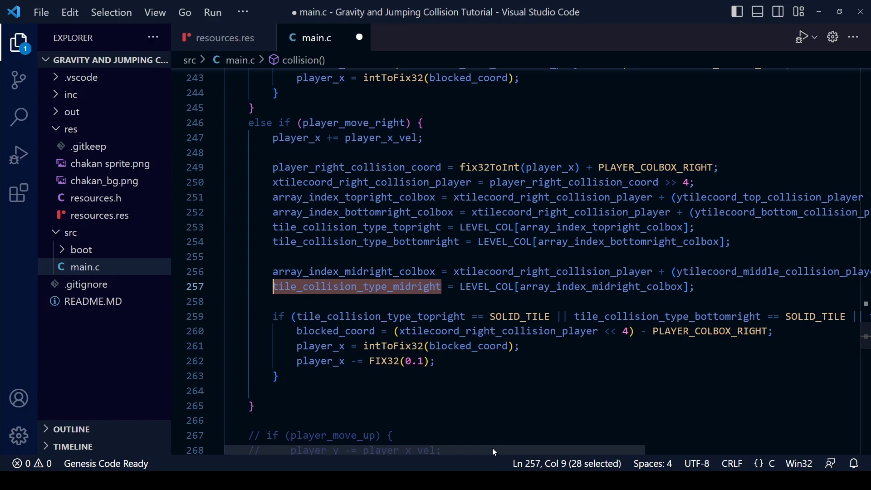
# Step: Rename the line 214 variable to ytilecoord_middleupper_collision_player
pyautogui.hscroll(3)
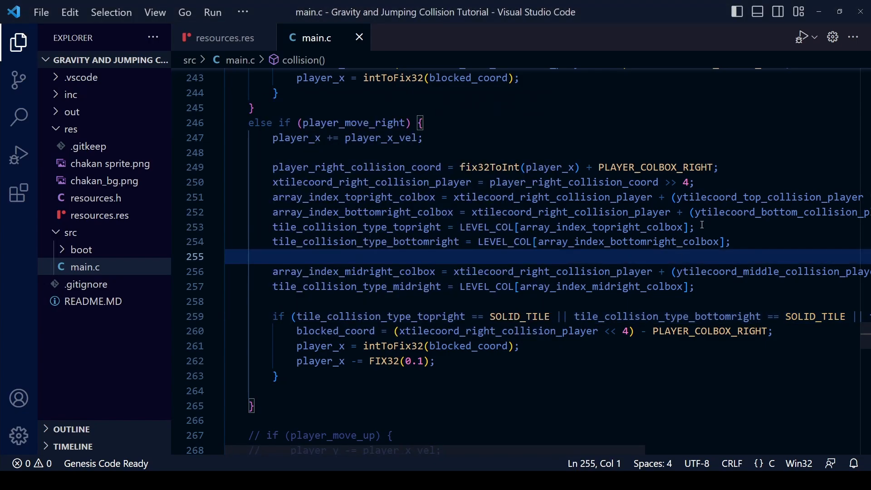
pyautogui.scroll(3)
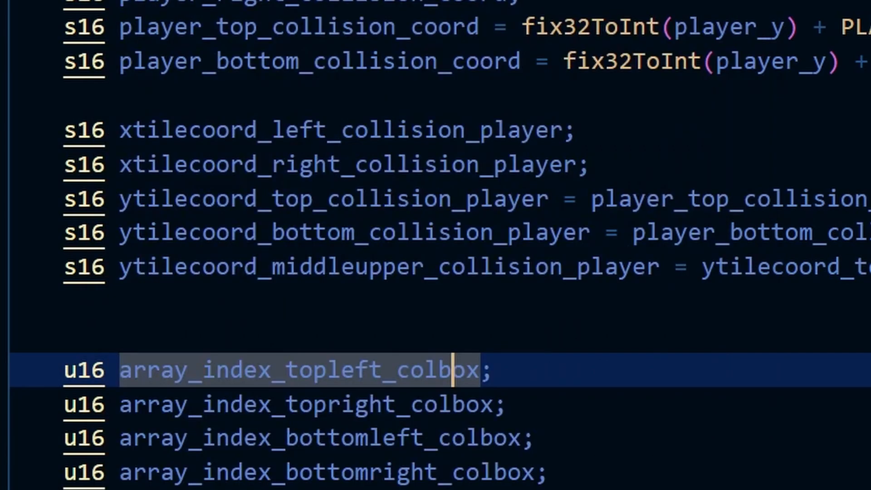
pyautogui.moveTo(684, 358)
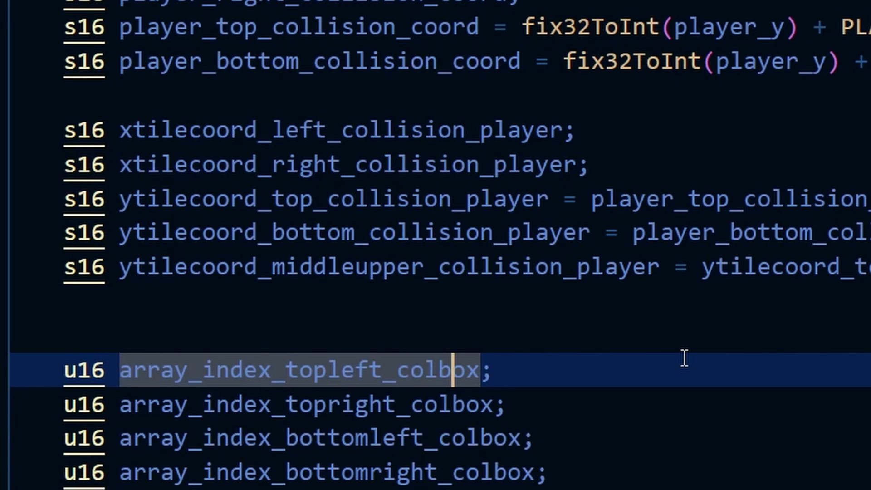
pyautogui.moveTo(650, 383)
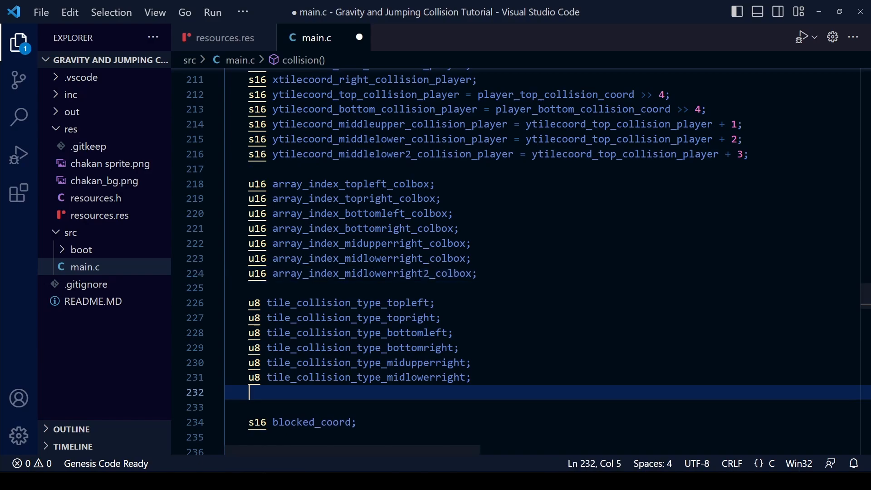
# Step: Add middlelower and middlelower2 points with midupperright and midlowerright lookups to the move-right check
pyautogui.scroll(-3)
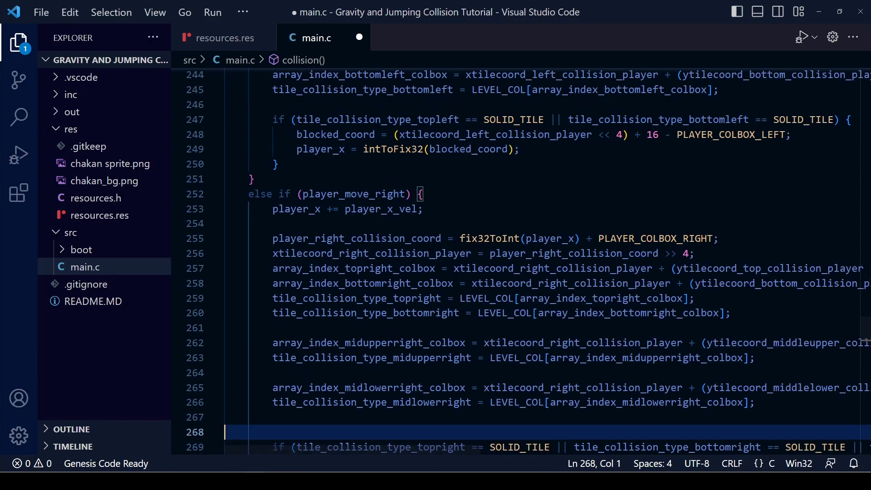
pyautogui.scroll(-3)
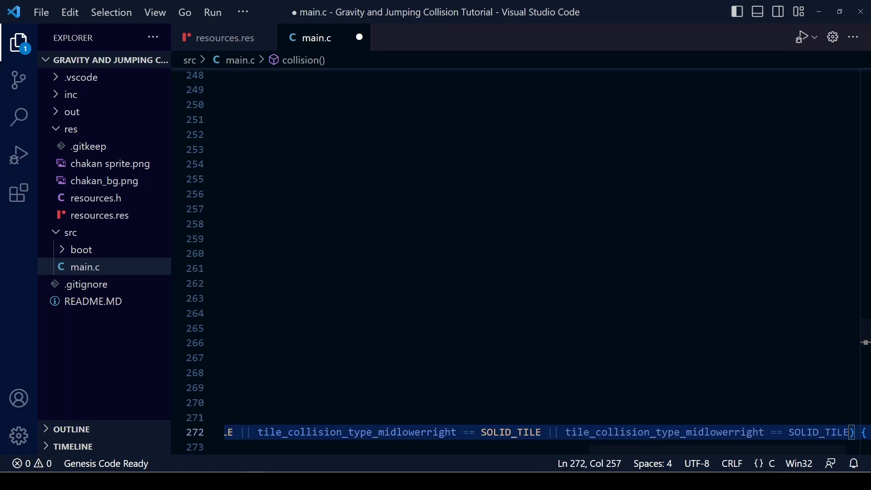
pyautogui.click(802, 37)
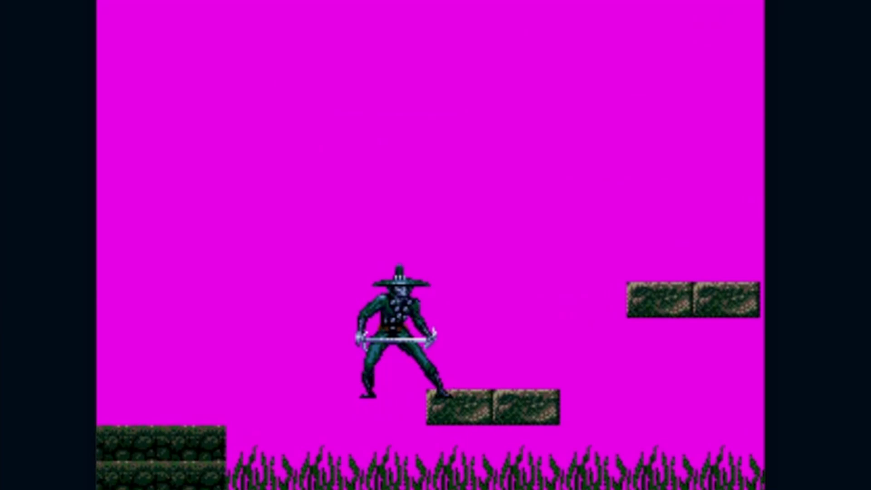
# Step: Walk Chakan right in Gens to test the new collision against the stone platforms
pyautogui.press('Right')
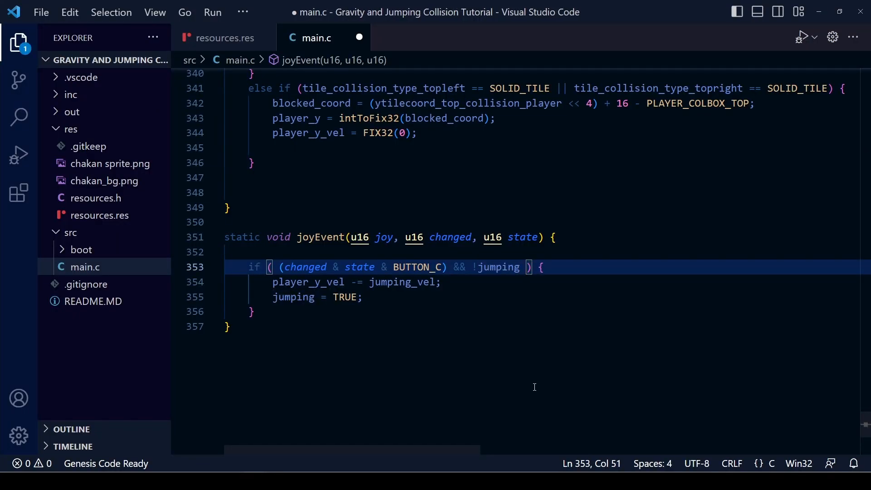
# Step: Require player vertical velocity of 0 or less in the jump check, then dismiss the Command Palette
pyautogui.write('&& pl')
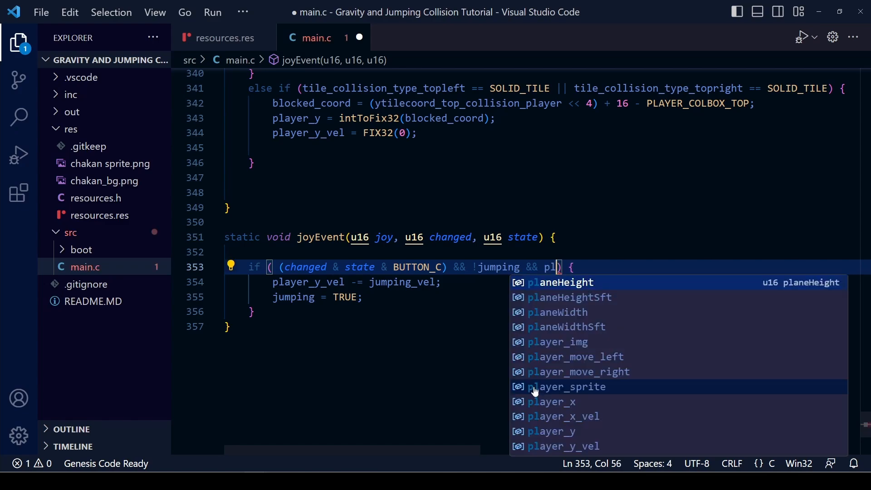
pyautogui.write('ayer_y_vel <=')
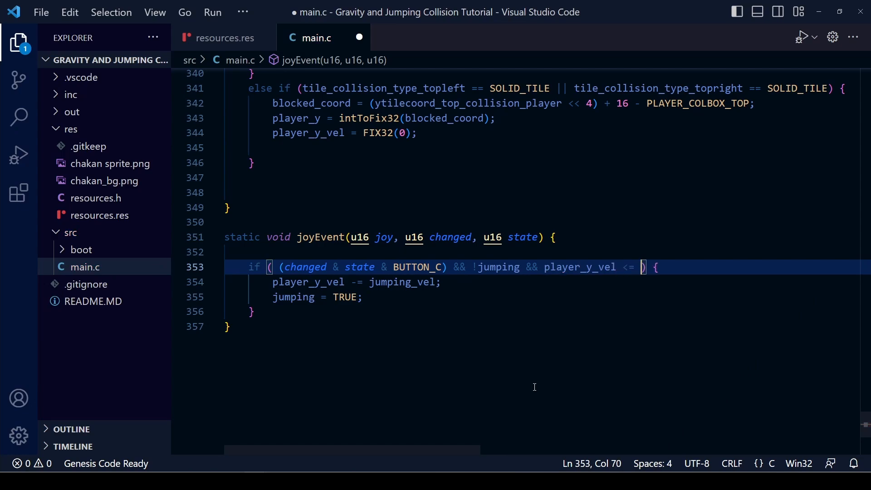
pyautogui.write('0')
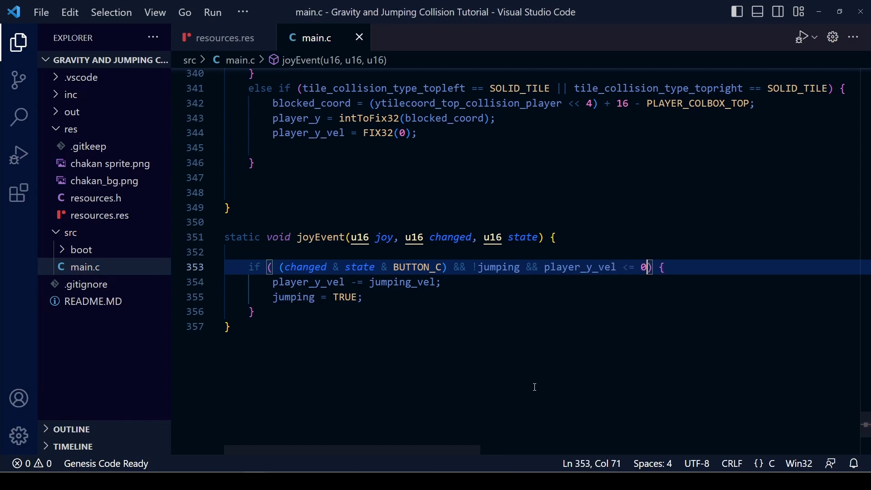
pyautogui.press('Ctrl+Shift+P')
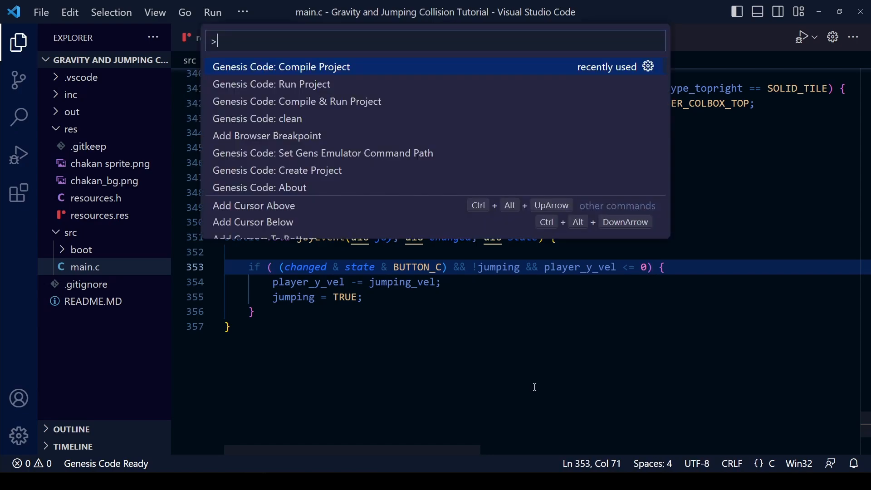
pyautogui.press('Escape')
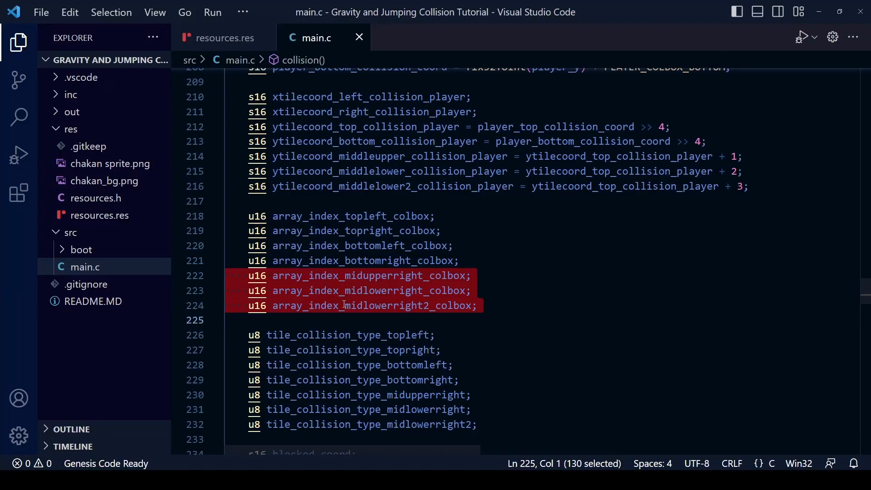
pyautogui.moveTo(544, 305)
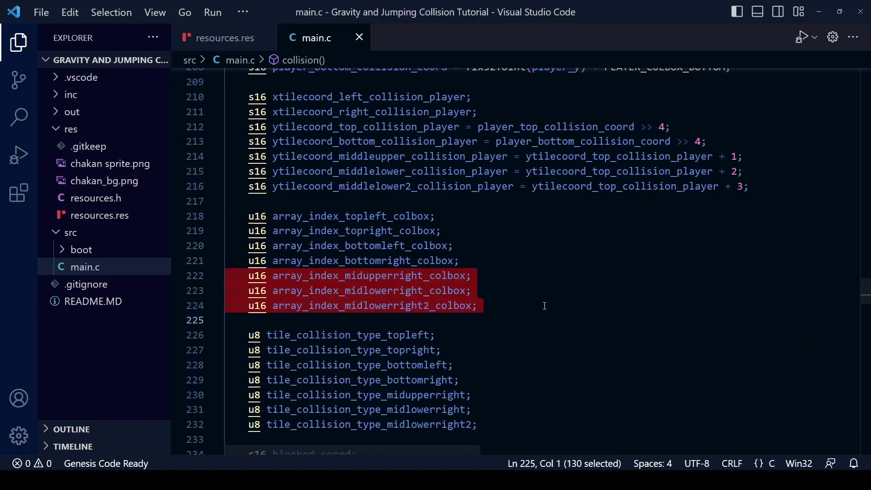
# Step: Paste left-side copies of the mid-height index declarations below the right-side ones
pyautogui.click(542, 305)
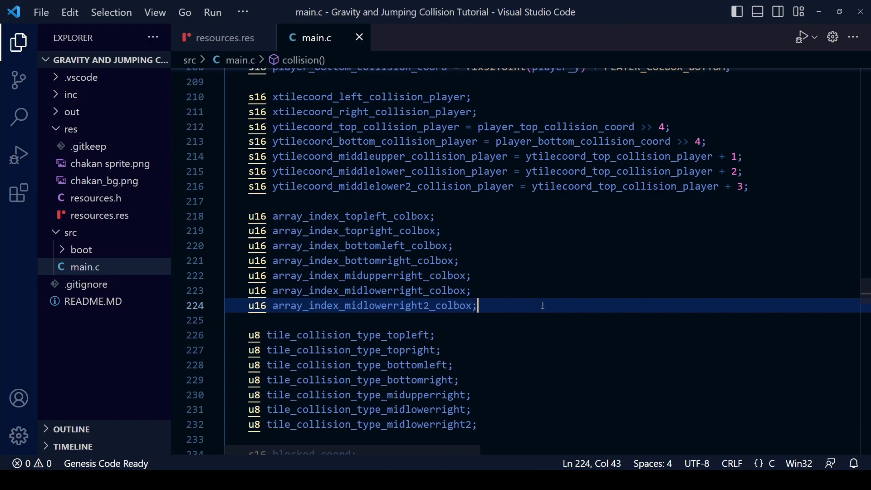
pyautogui.press('Enter')
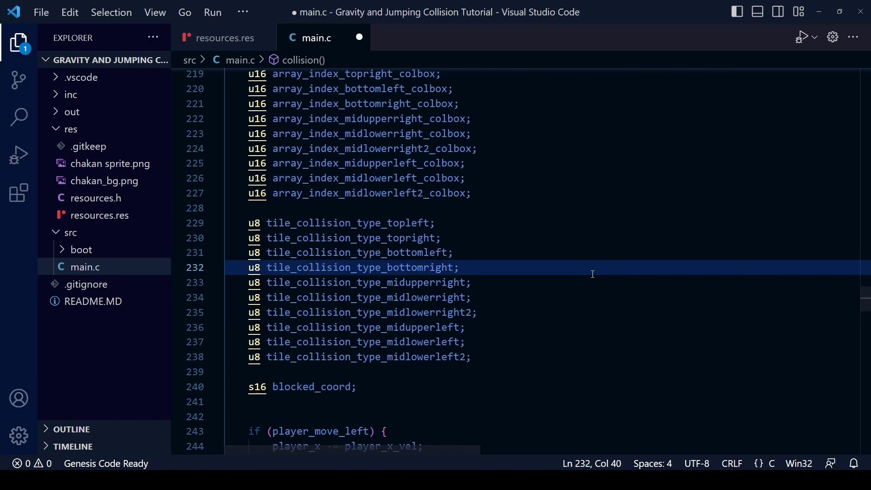
pyautogui.scroll(-3)
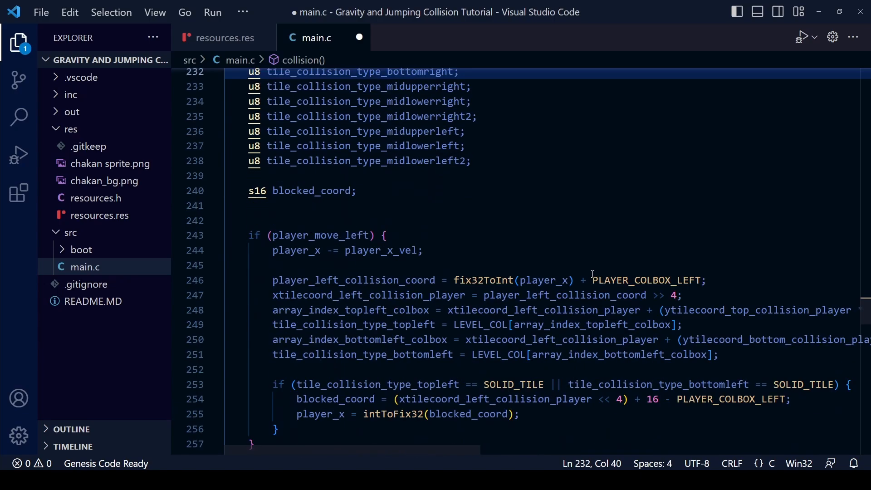
pyautogui.scroll(-3)
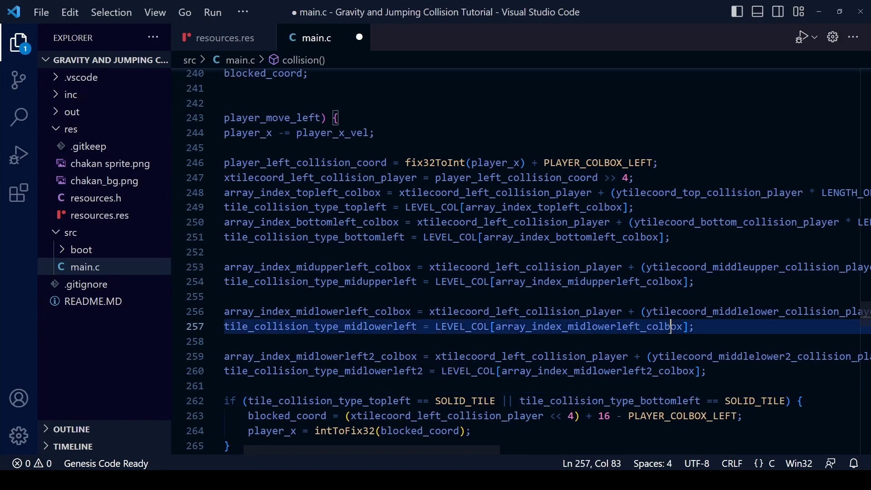
pyautogui.scroll(-3)
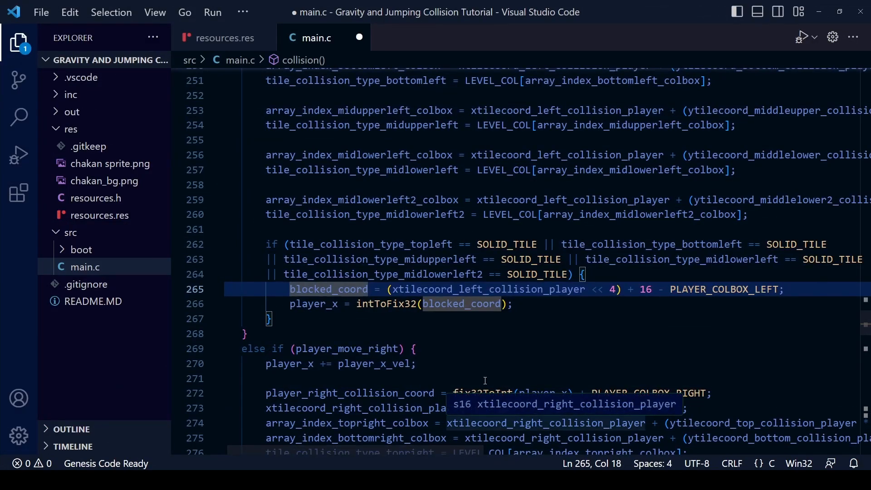
pyautogui.scroll(3)
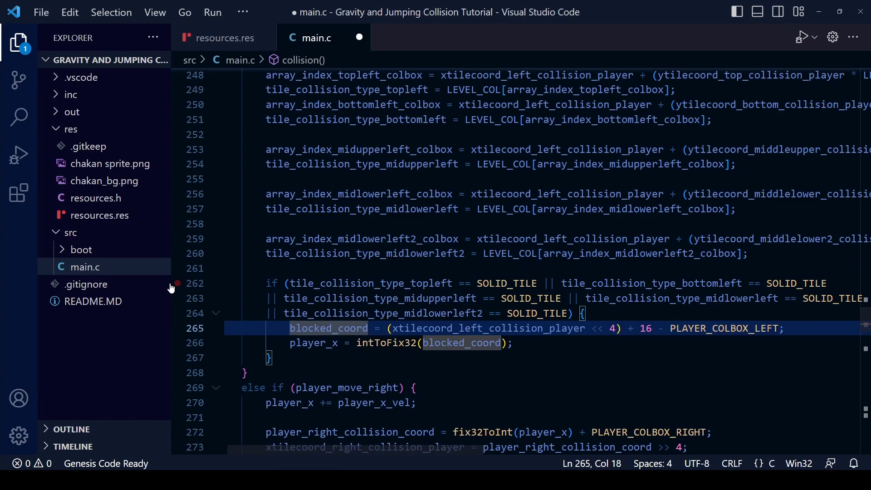
# Step: Split the left-movement condition into five || solid-tile checks, one per line, and save
pyautogui.click(606, 298)
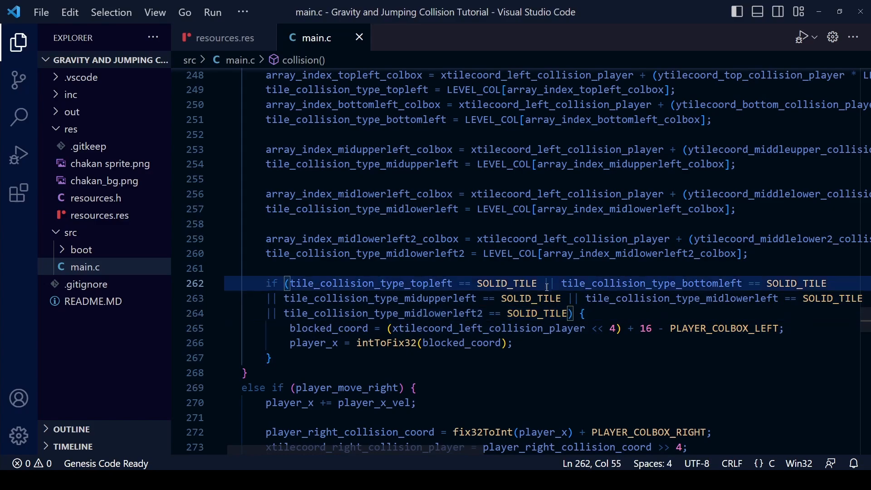
pyautogui.press('Enter')
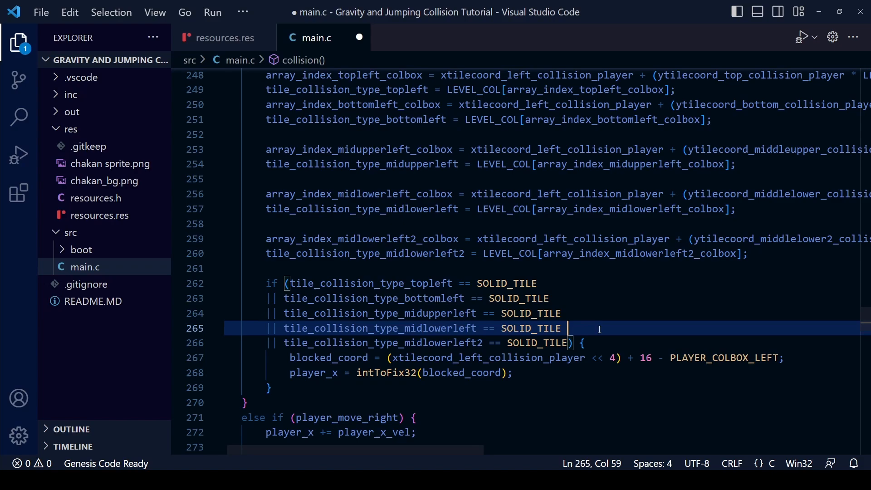
pyautogui.scroll(-3)
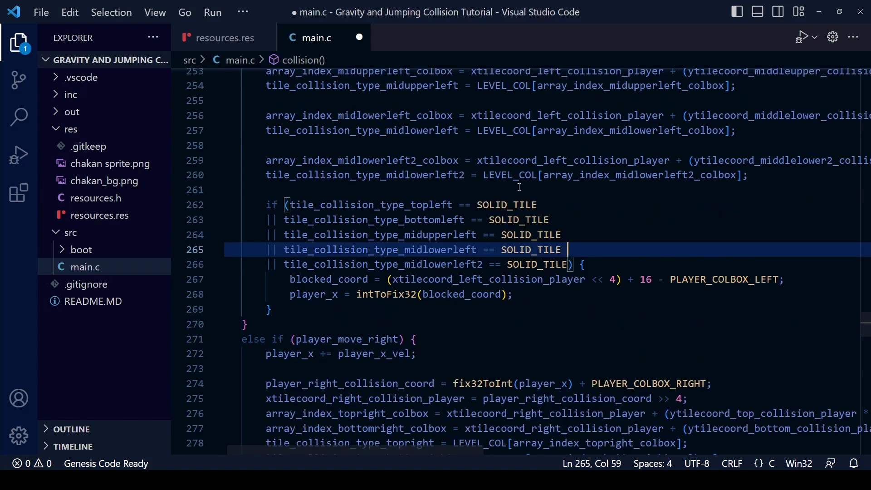
pyautogui.moveTo(487, 212)
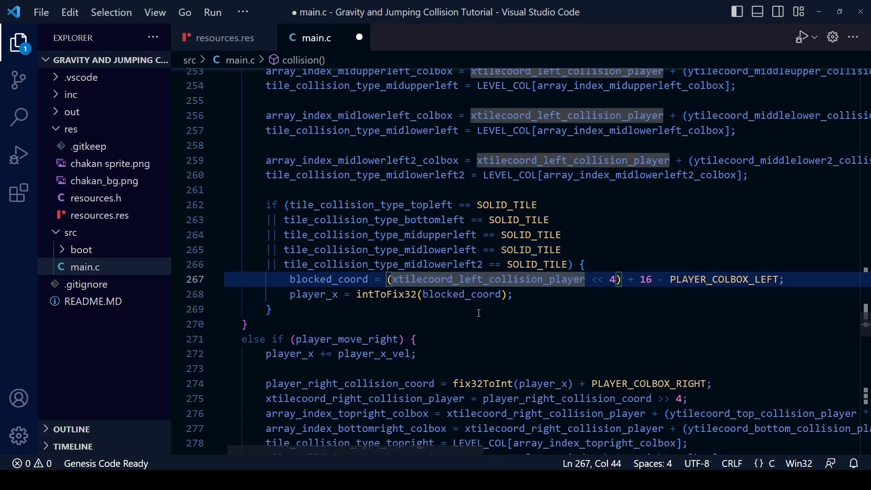
pyautogui.press('ctrl+s')
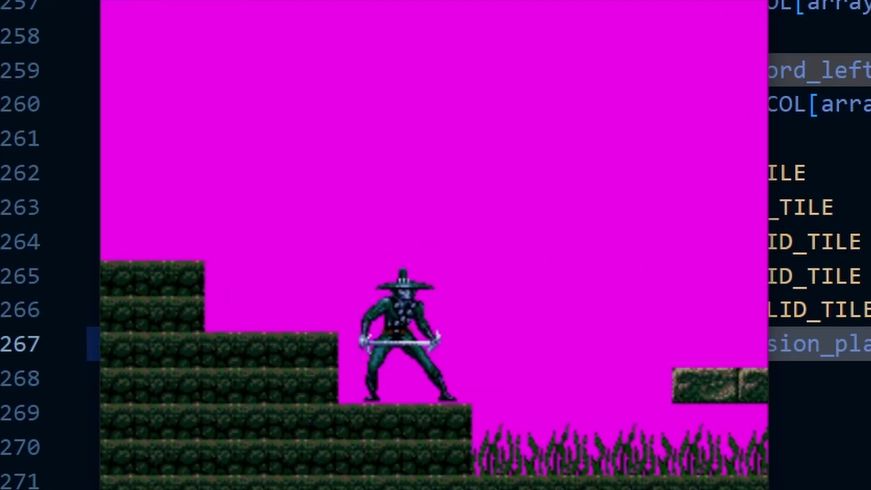
# Step: Open Aseprite's View menu to change what the Chakan canvas displays
pyautogui.click(171, 20)
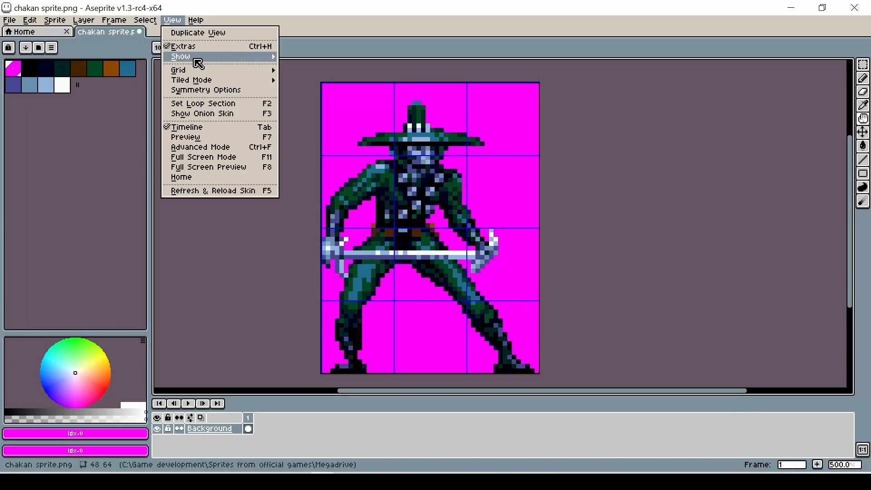
# Step: Set the Chakan sprite's grid to 8 by 8 pixels in Grid Settings
pyautogui.click(179, 69)
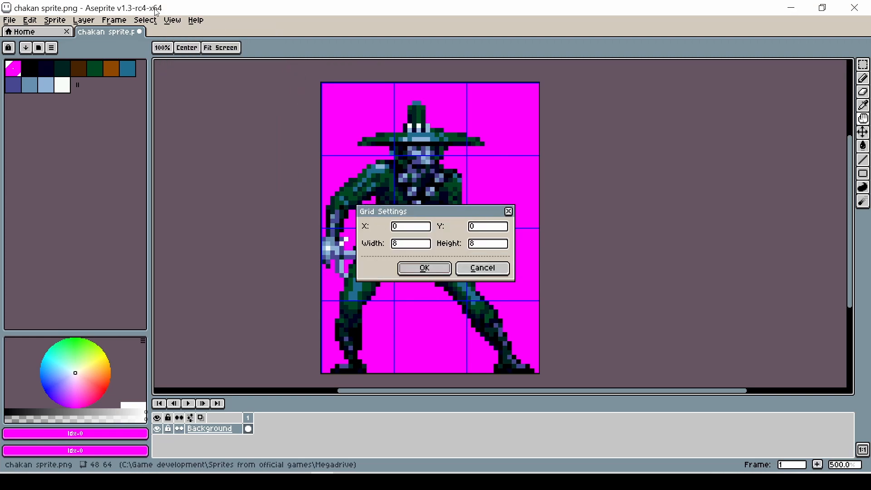
pyautogui.click(423, 268)
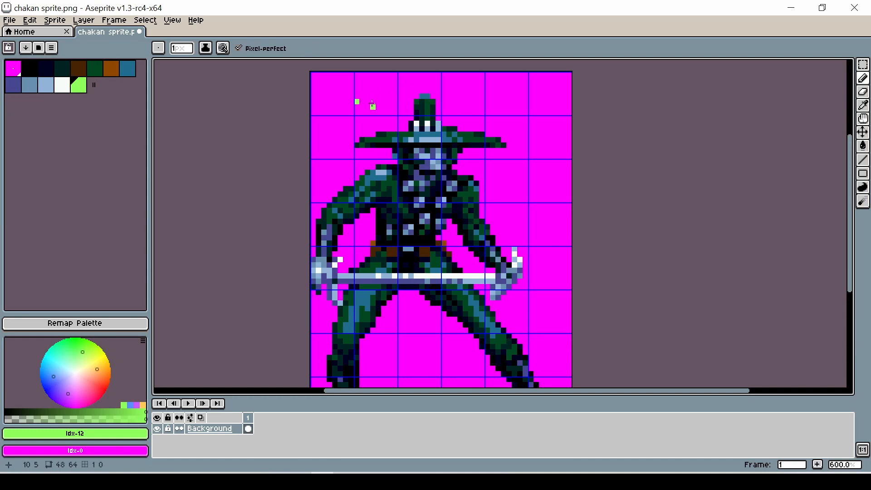
pyautogui.moveTo(476, 105)
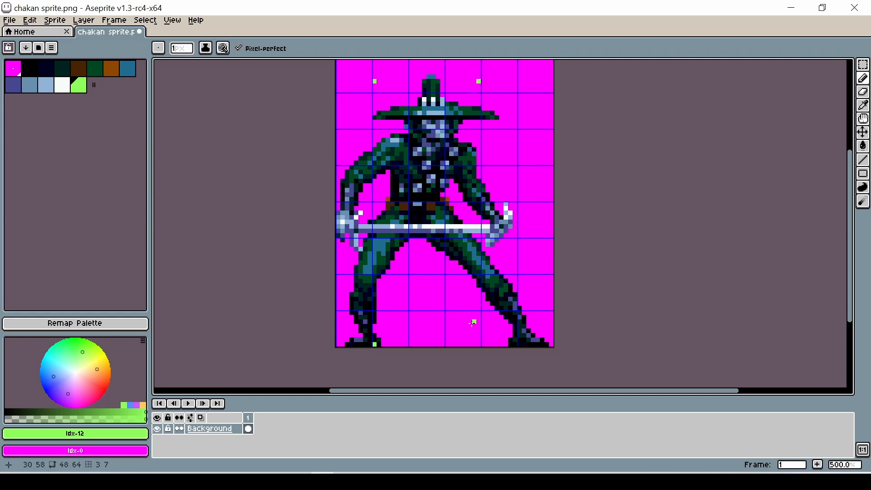
pyautogui.moveTo(392, 147)
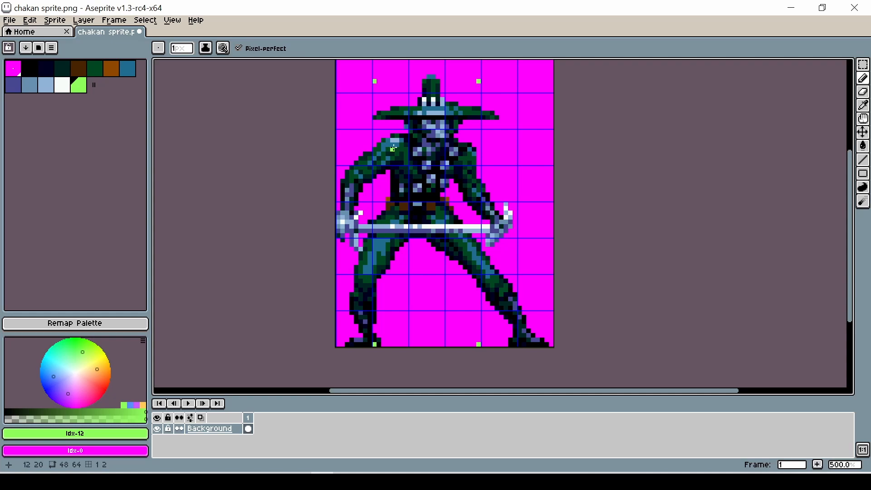
pyautogui.moveTo(376, 126)
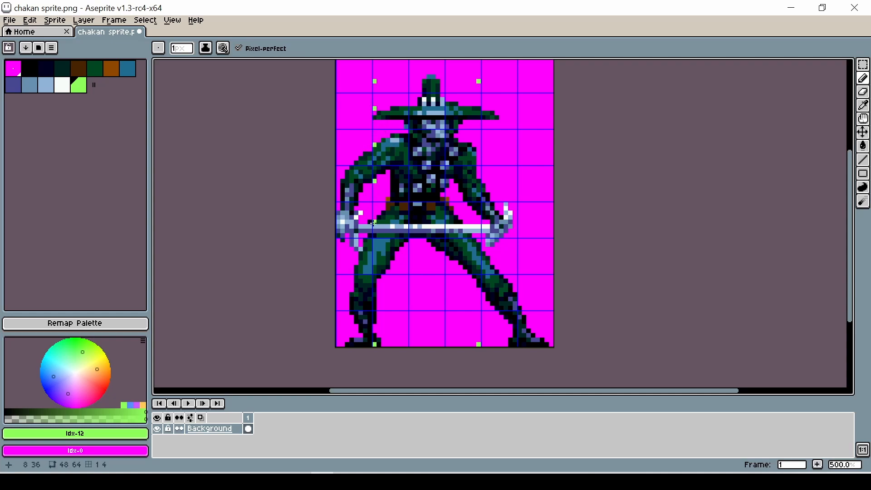
pyautogui.moveTo(374, 252)
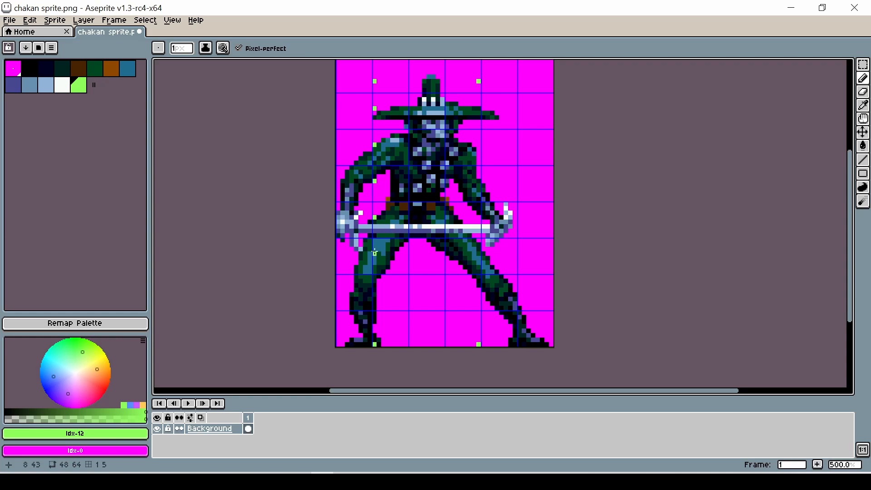
pyautogui.moveTo(374, 294)
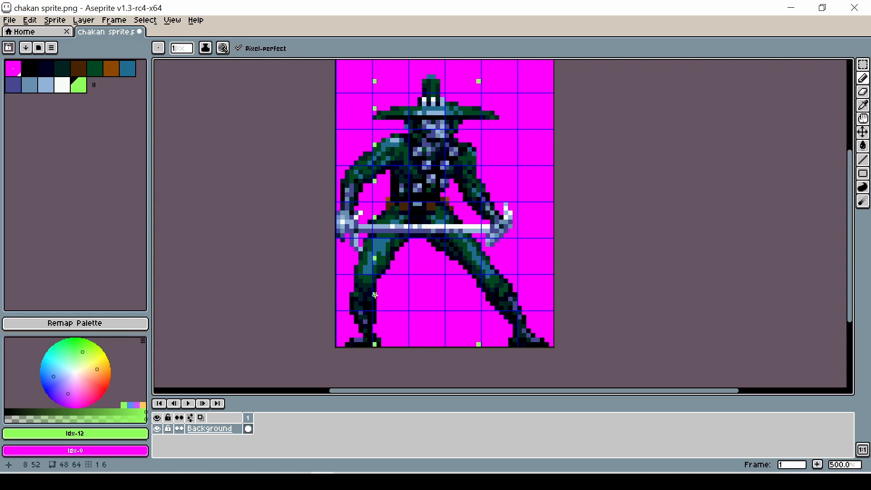
pyautogui.moveTo(467, 262)
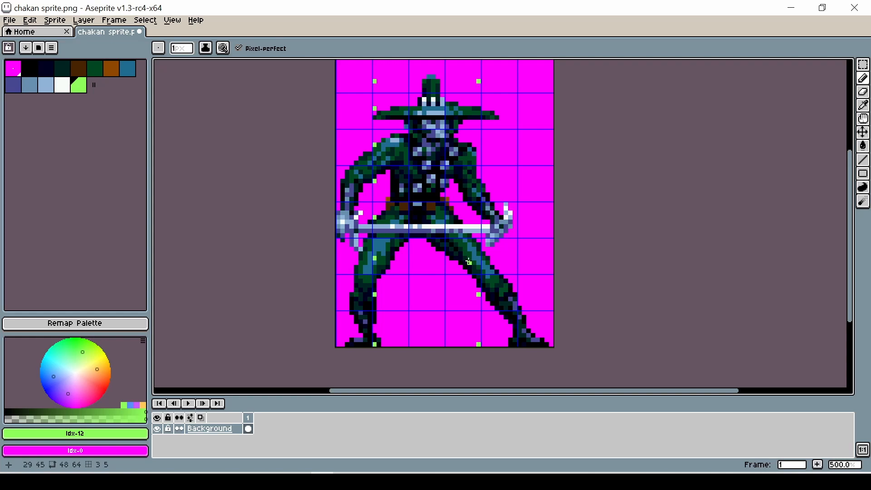
pyautogui.moveTo(473, 213)
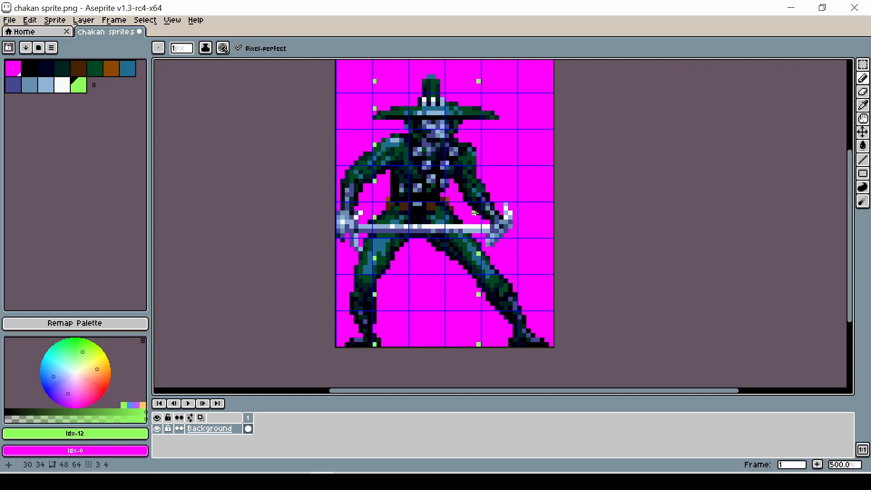
pyautogui.moveTo(450, 228)
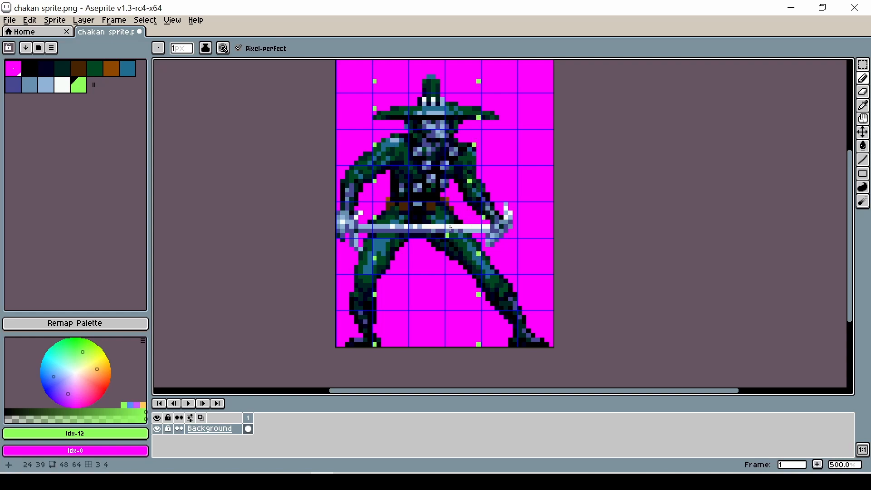
pyautogui.moveTo(423, 343)
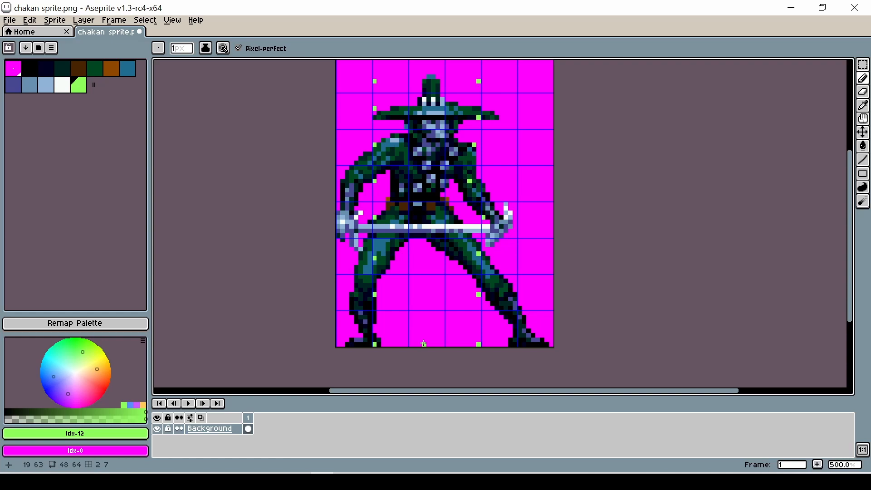
pyautogui.moveTo(425, 343)
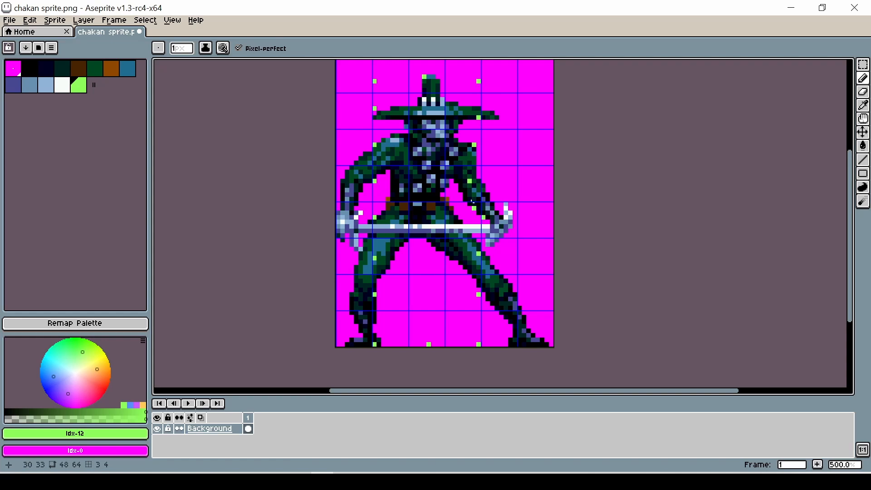
pyautogui.moveTo(490, 253)
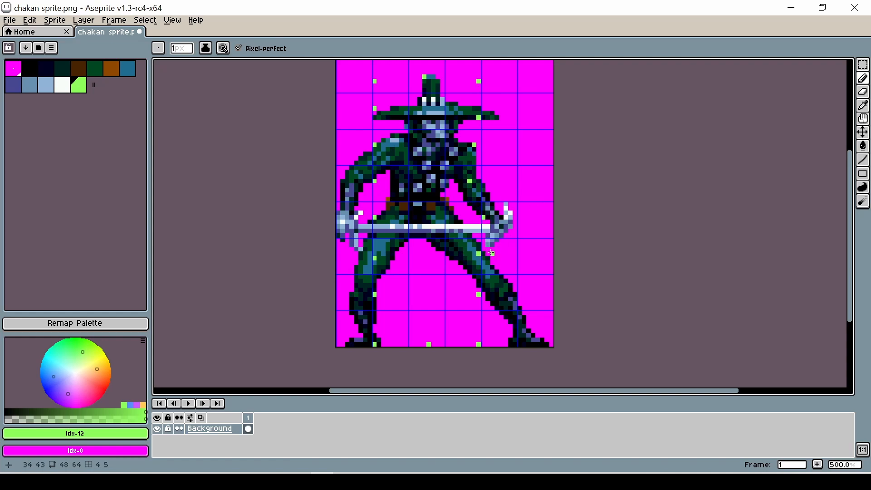
pyautogui.moveTo(411, 240)
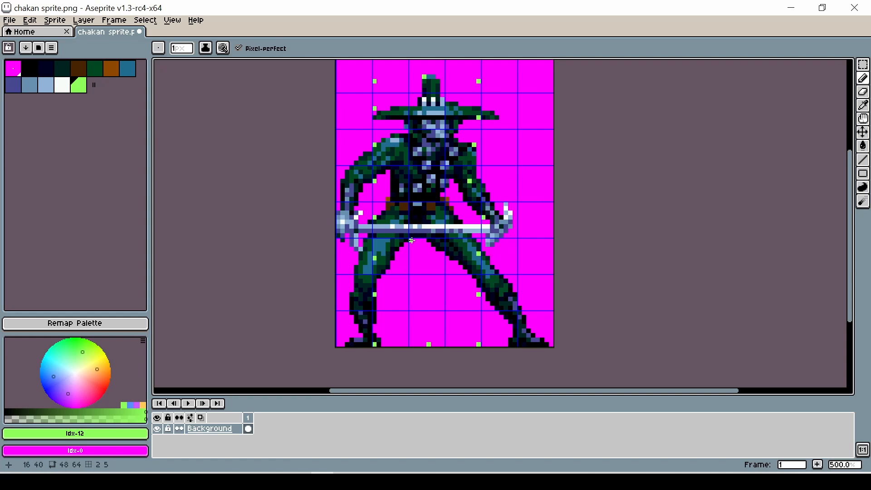
pyautogui.moveTo(406, 227)
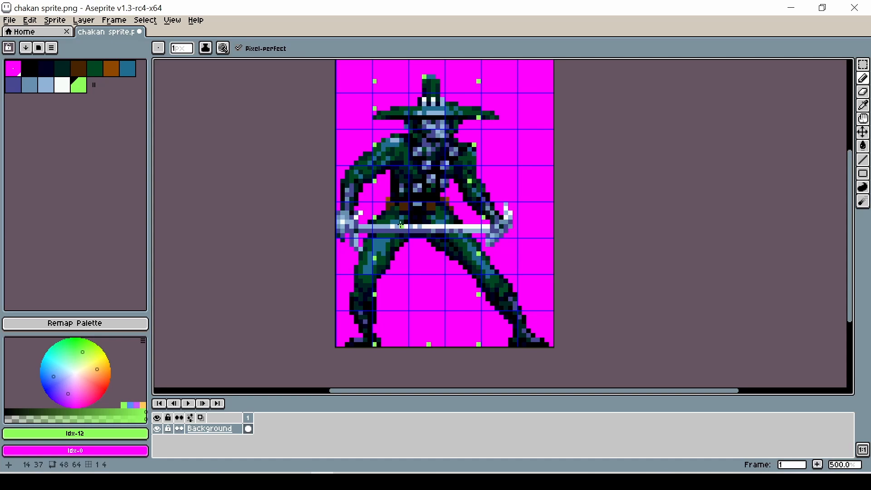